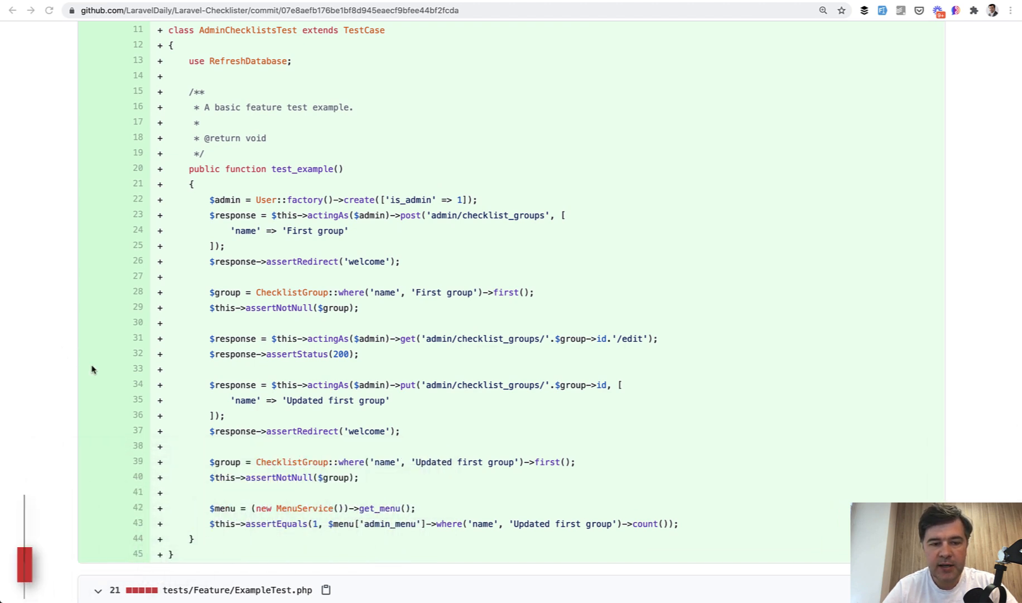
Scroll through the test code and highlight the assertRedirect call and its other uses
scroll("down", 3)
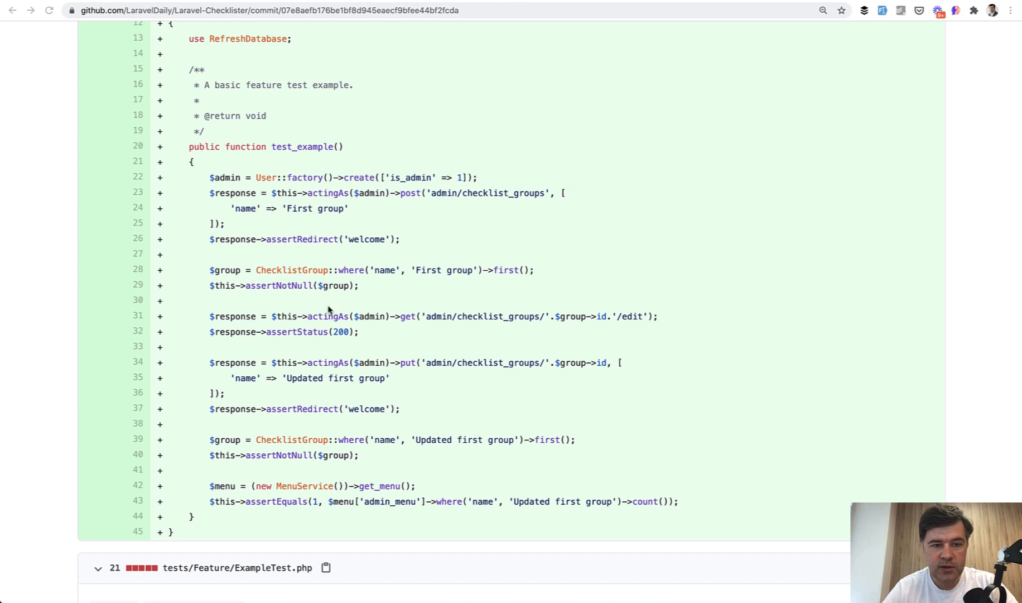
mouse_move(344, 212)
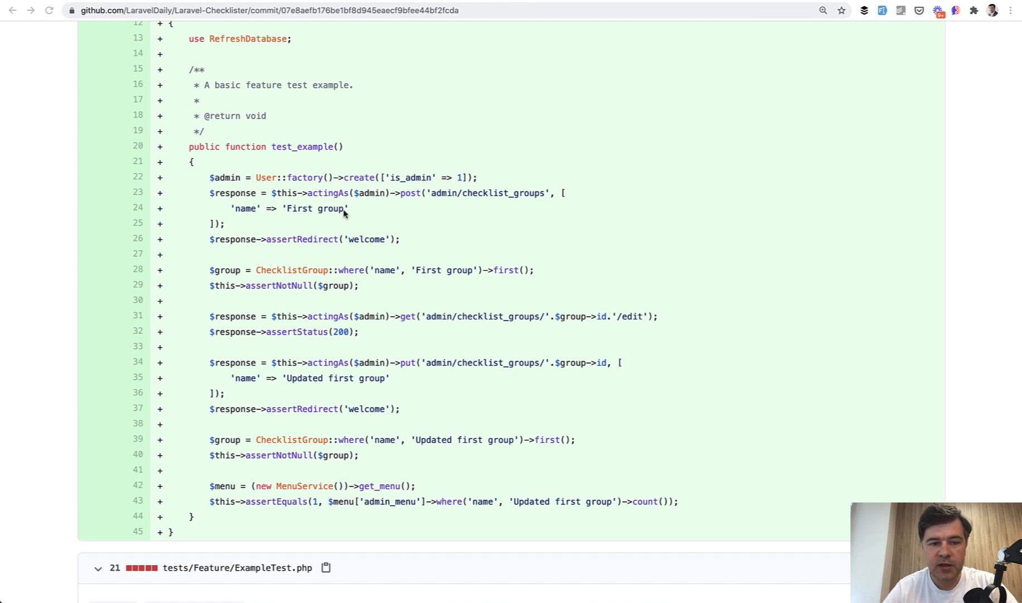
mouse_move(353, 419)
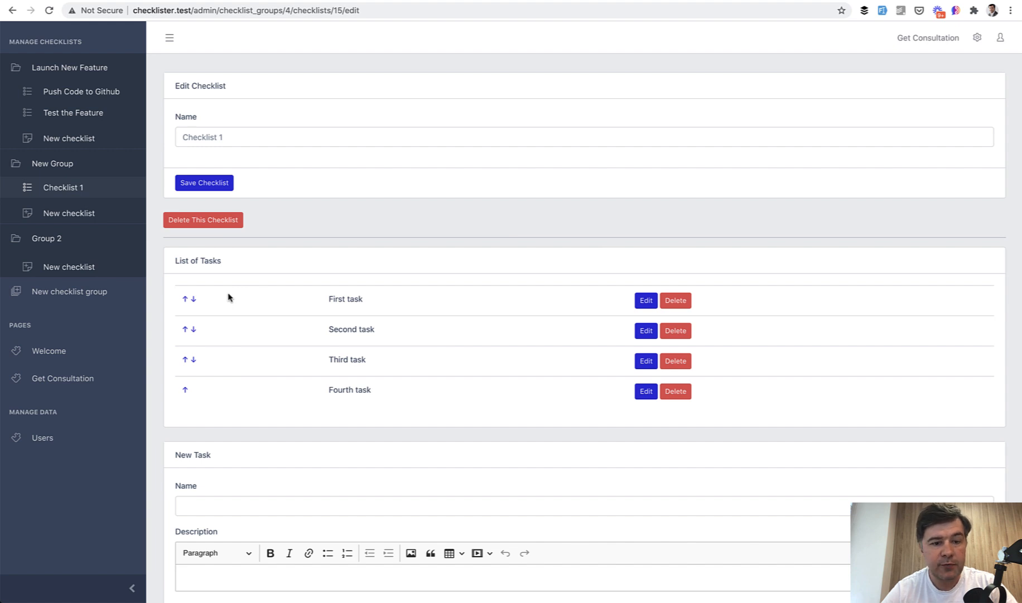
mouse_move(385, 271)
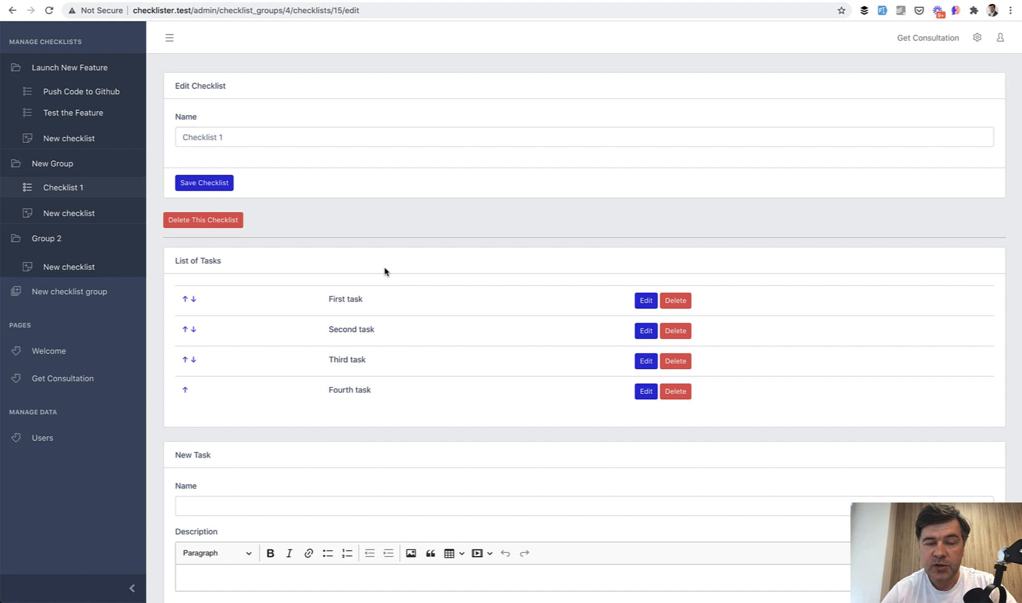
mouse_move(210, 59)
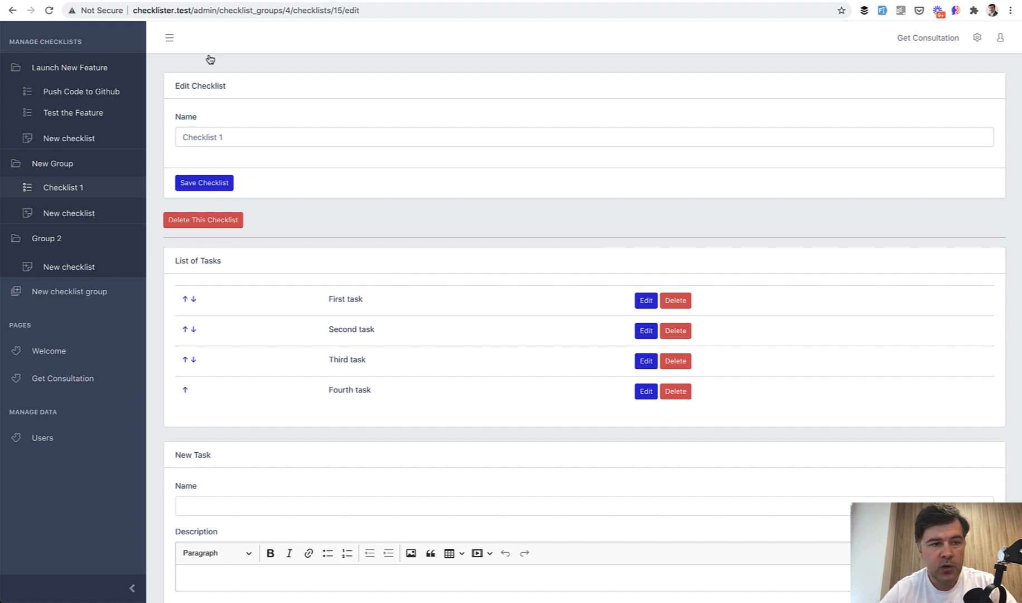
mouse_move(69, 267)
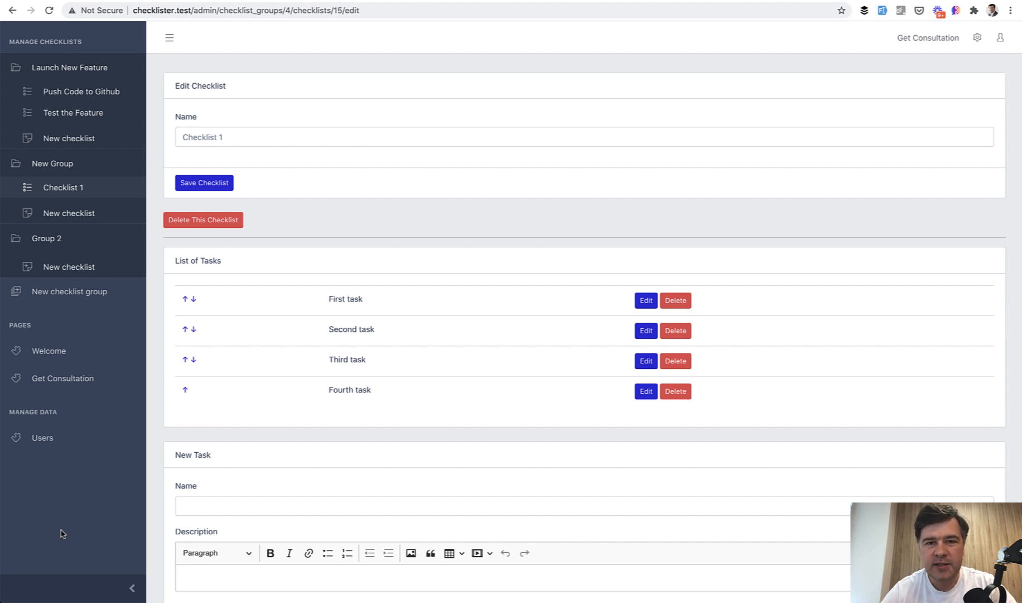
mouse_move(64, 463)
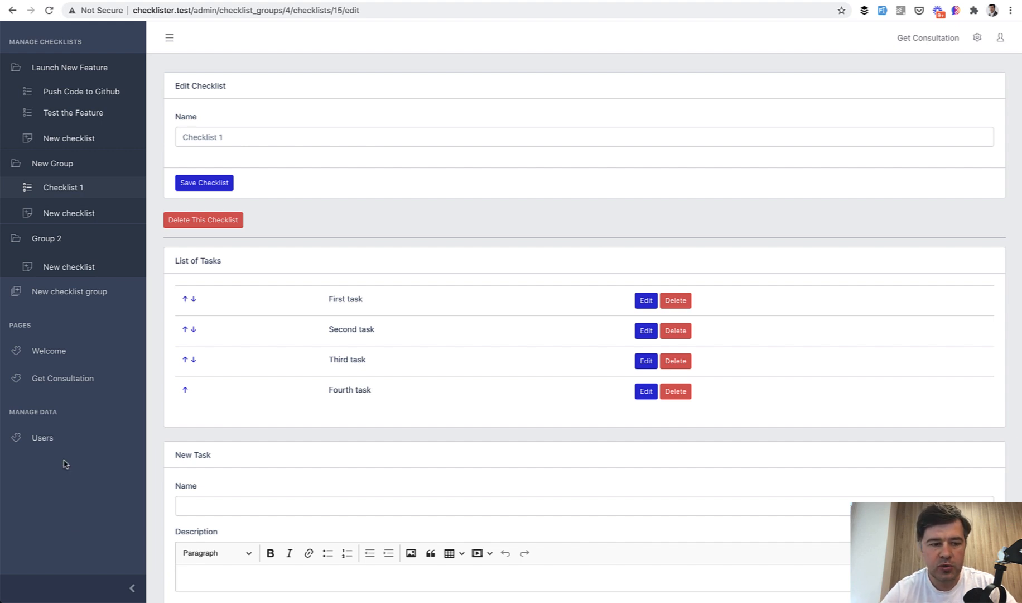
mouse_move(43, 490)
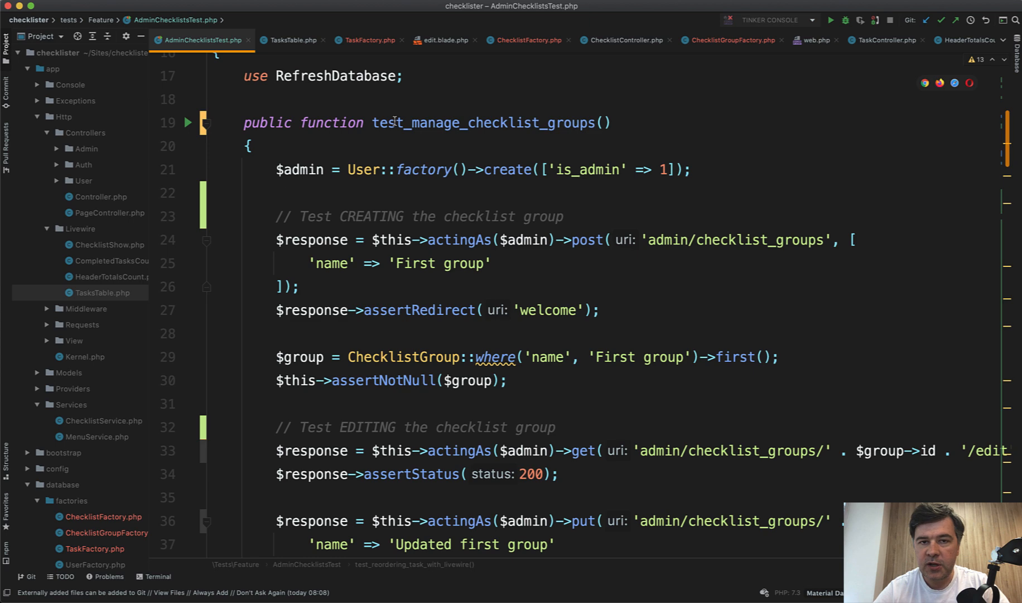
double_click(483, 122)
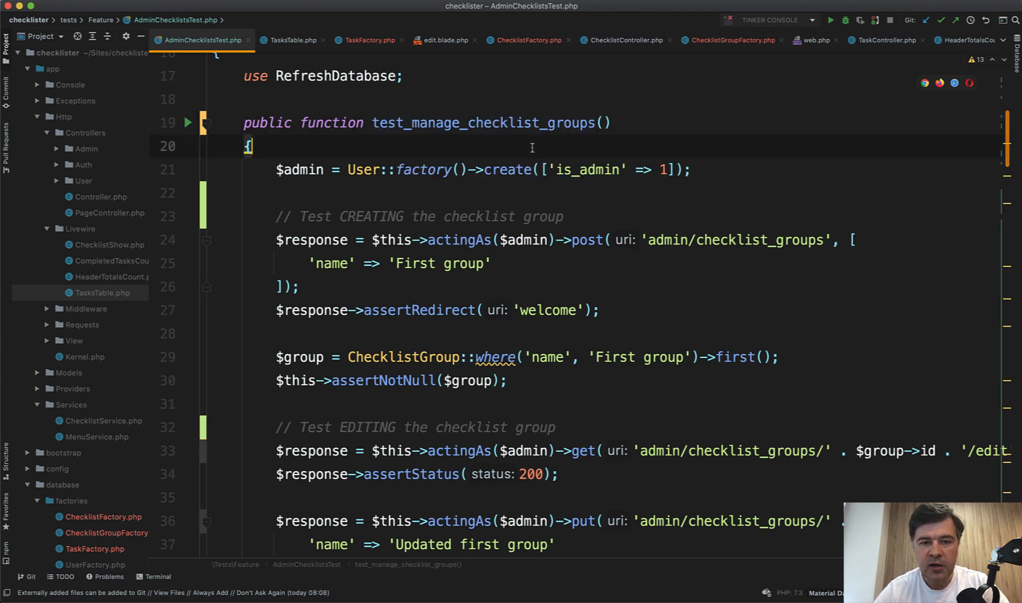
scroll("down", 3)
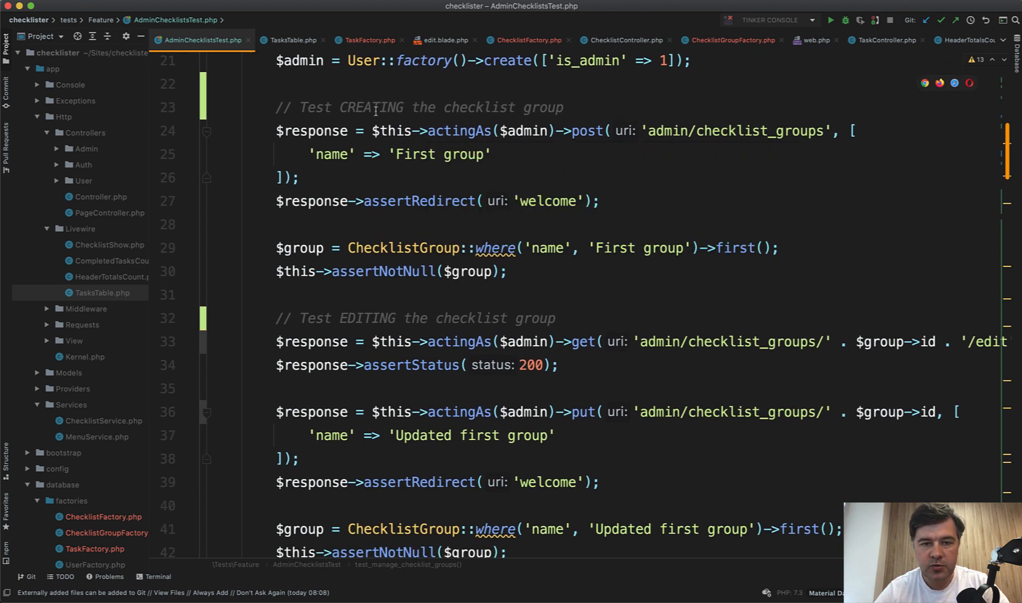
left_click(348, 108)
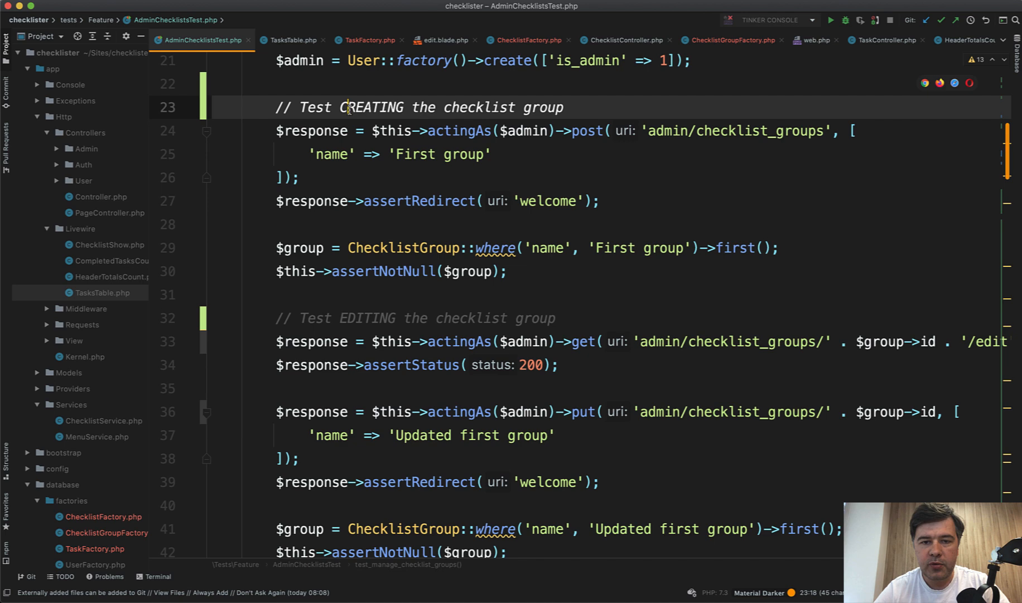
double_click(420, 201)
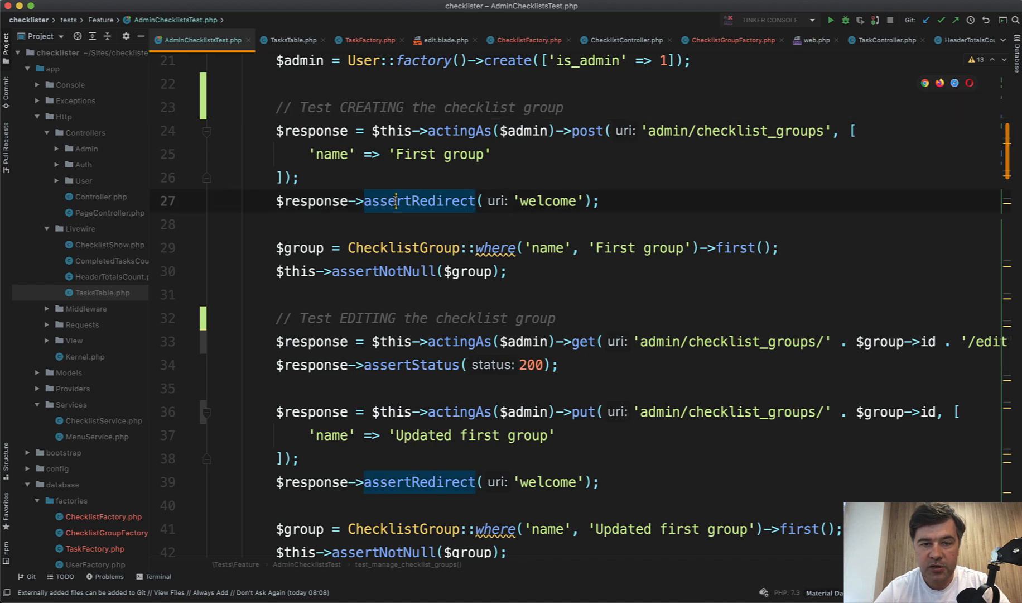
scroll("down", 3)
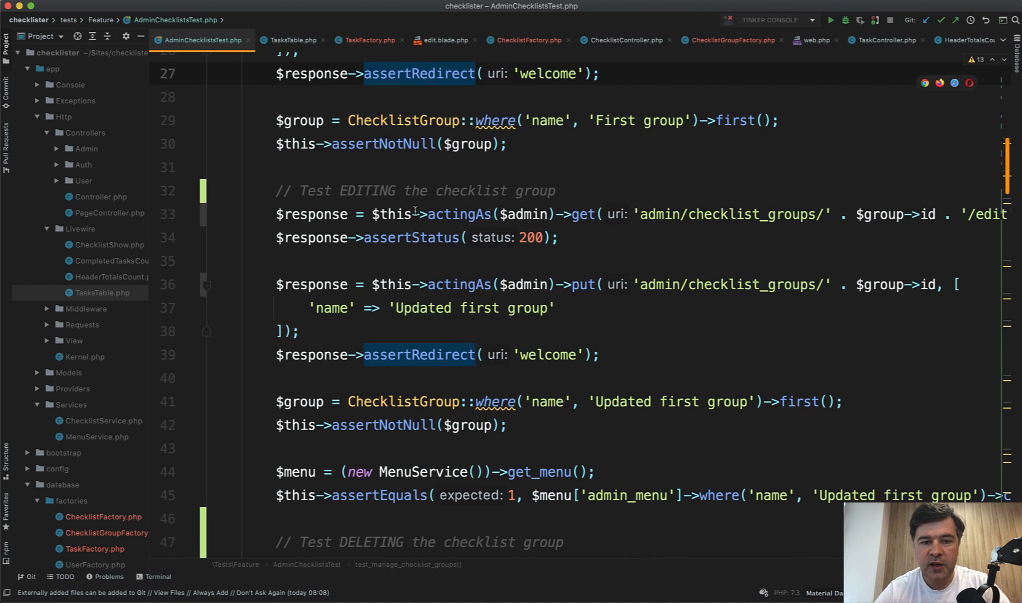
scroll("down", 3)
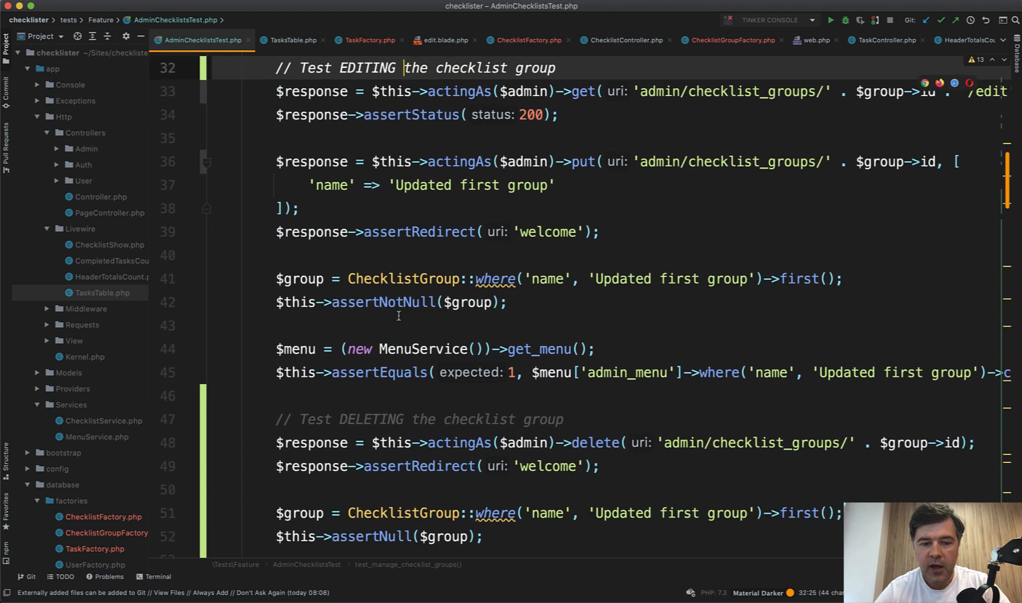
scroll("down", 3)
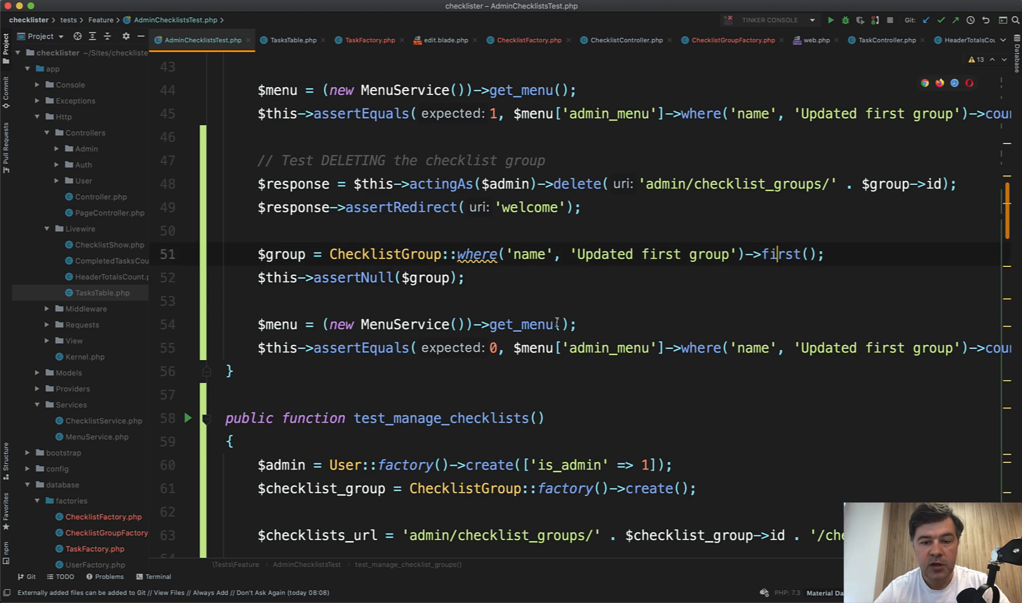
Highlight every use of the $admin variable further down the tests
scroll("down", 3)
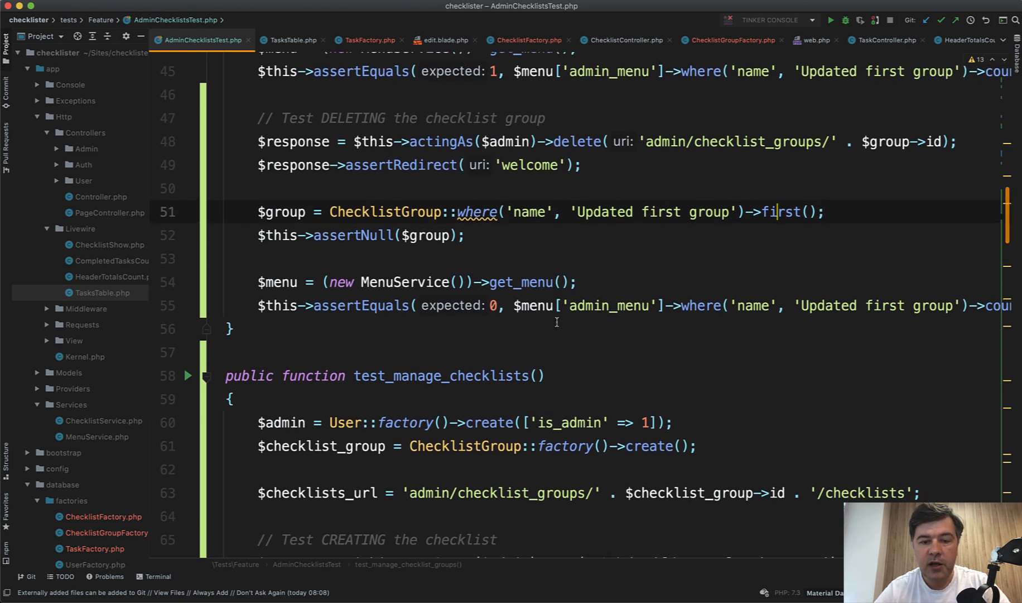
double_click(404, 282)
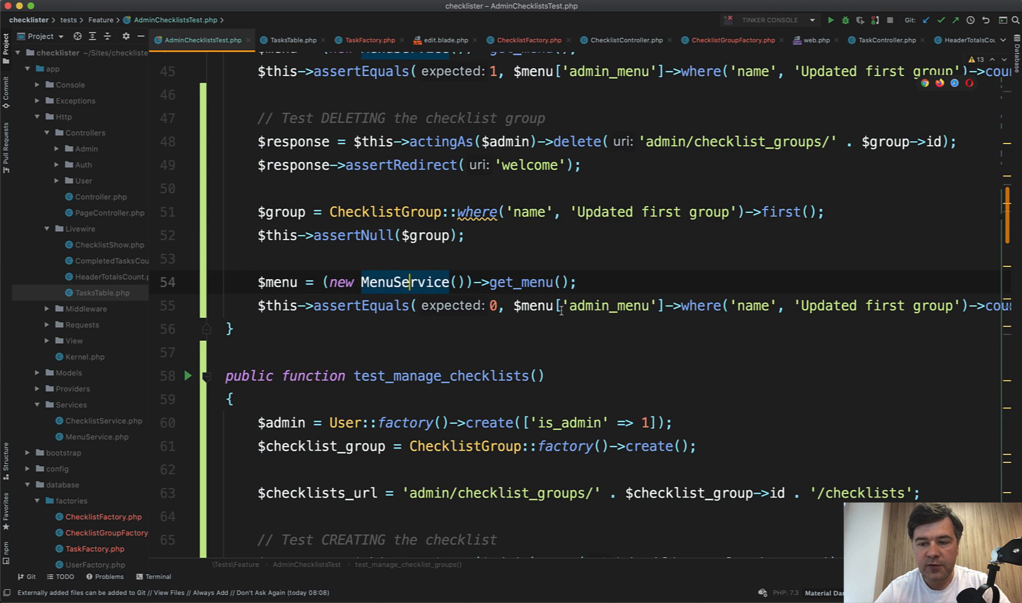
scroll("down", 3)
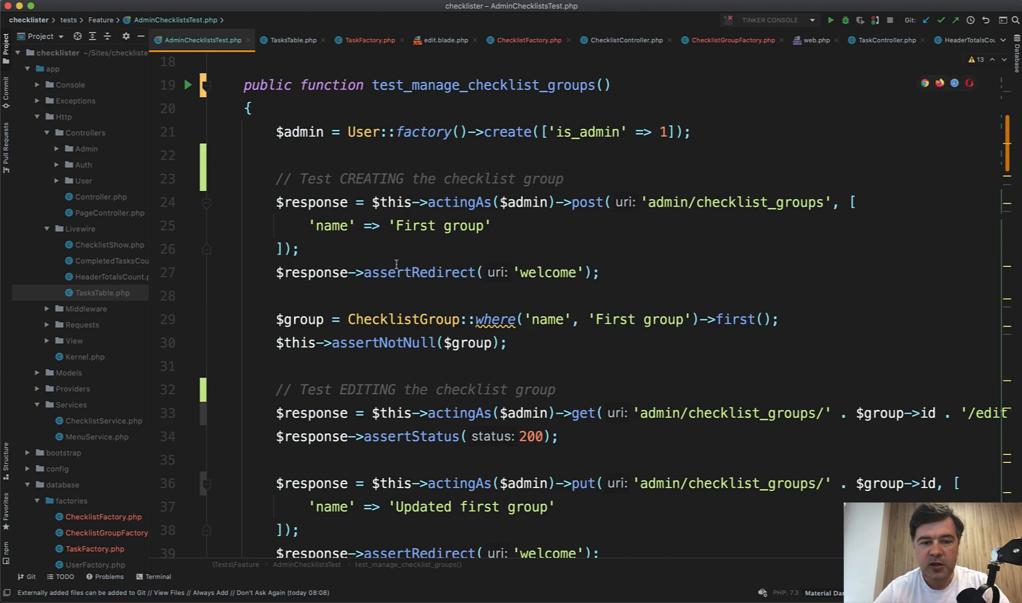
double_click(419, 259)
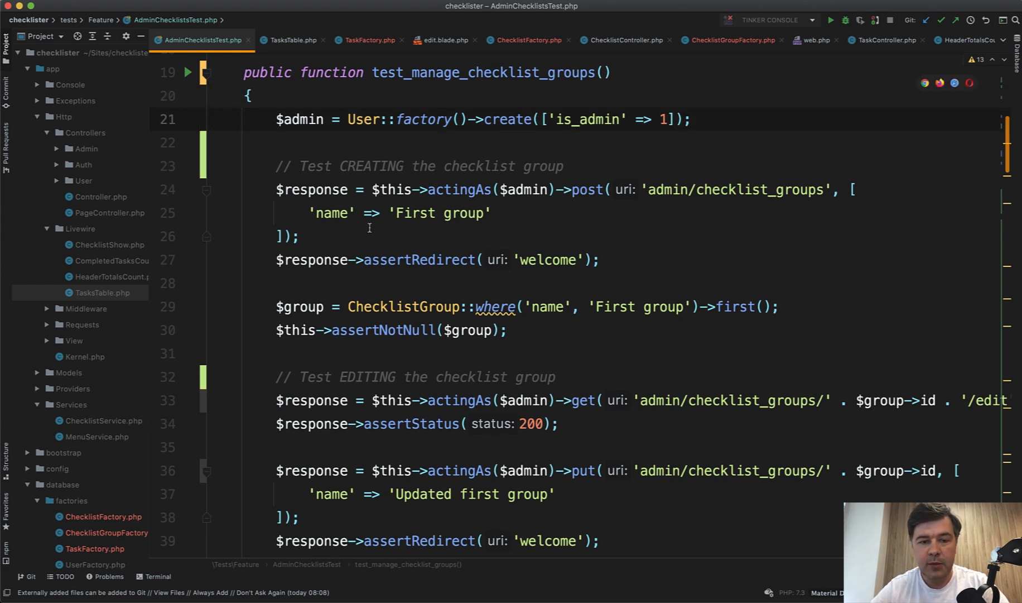
mouse_move(420, 260)
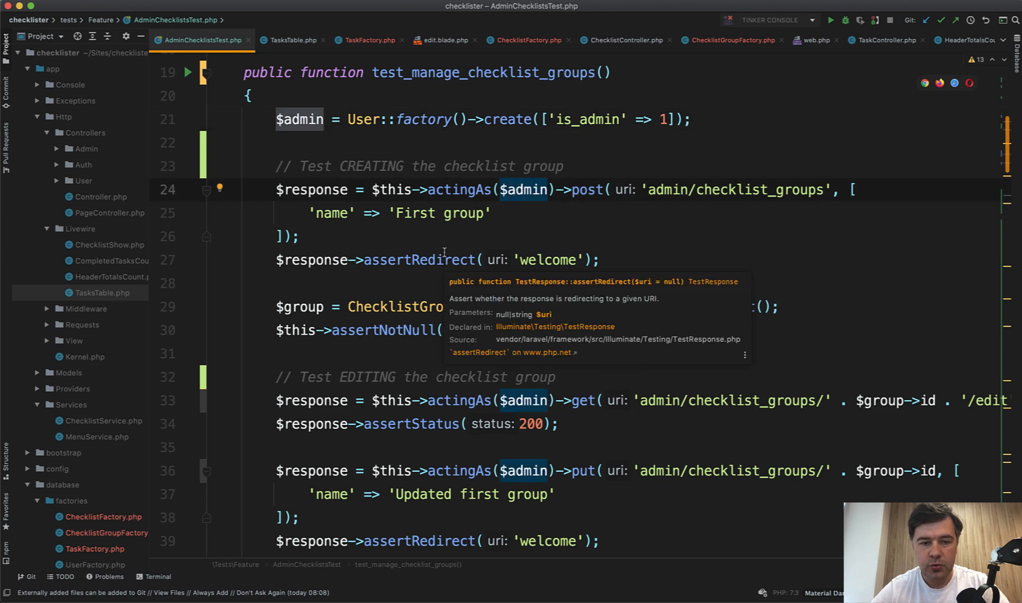
scroll("down", 3)
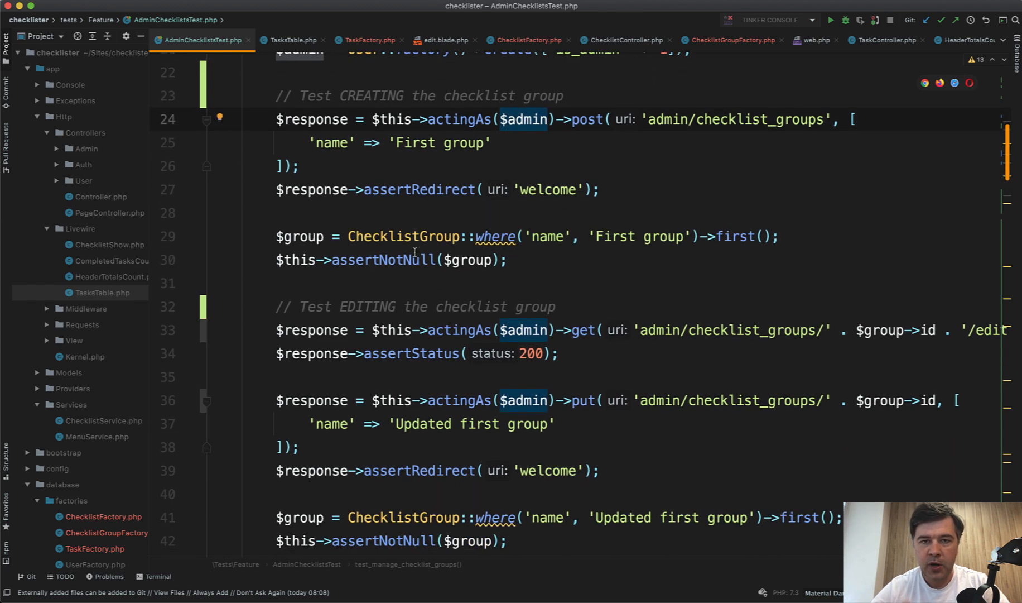
mouse_move(384, 260)
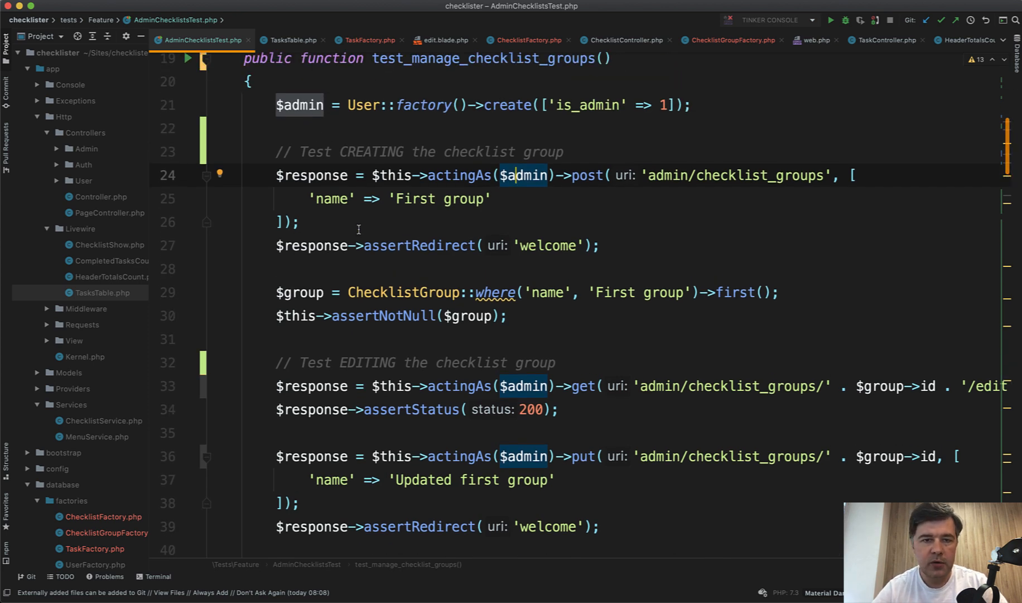
scroll("down", 3)
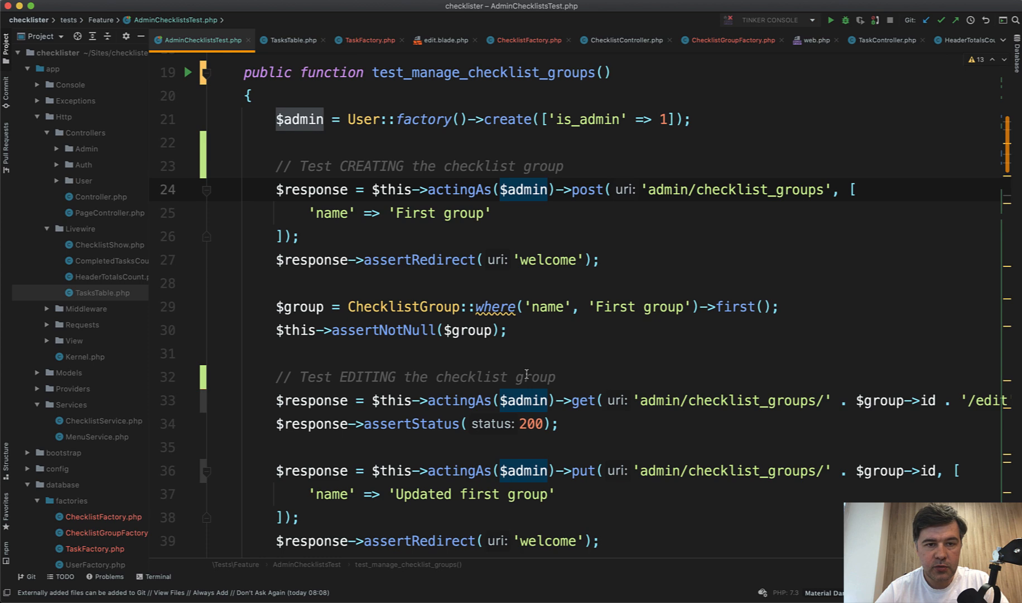
View the php artisan test output in Terminal showing all five AdminChecklistsTest tests passing
key("cmd+tab")
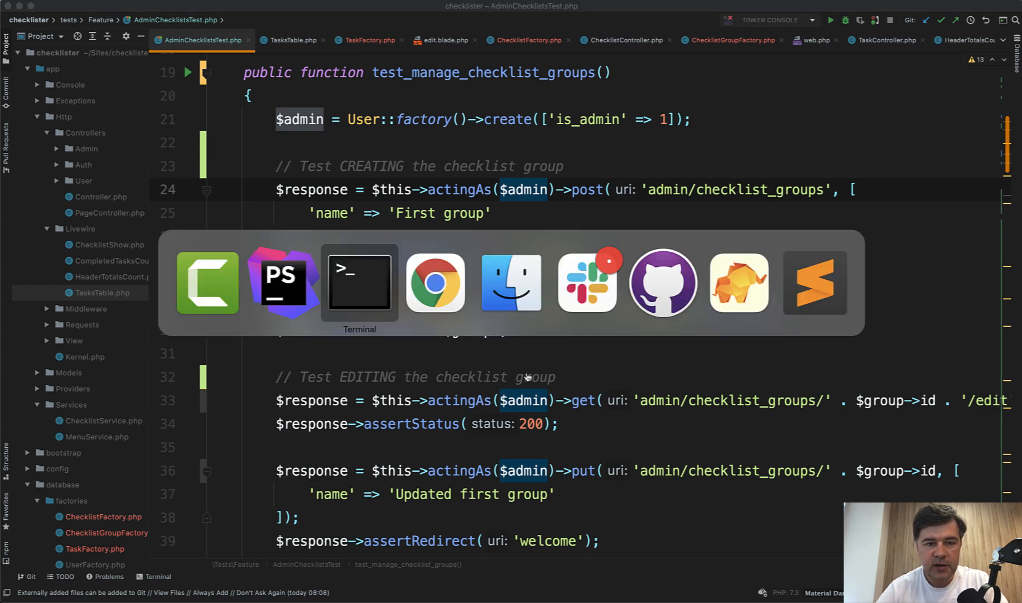
left_click(360, 282)
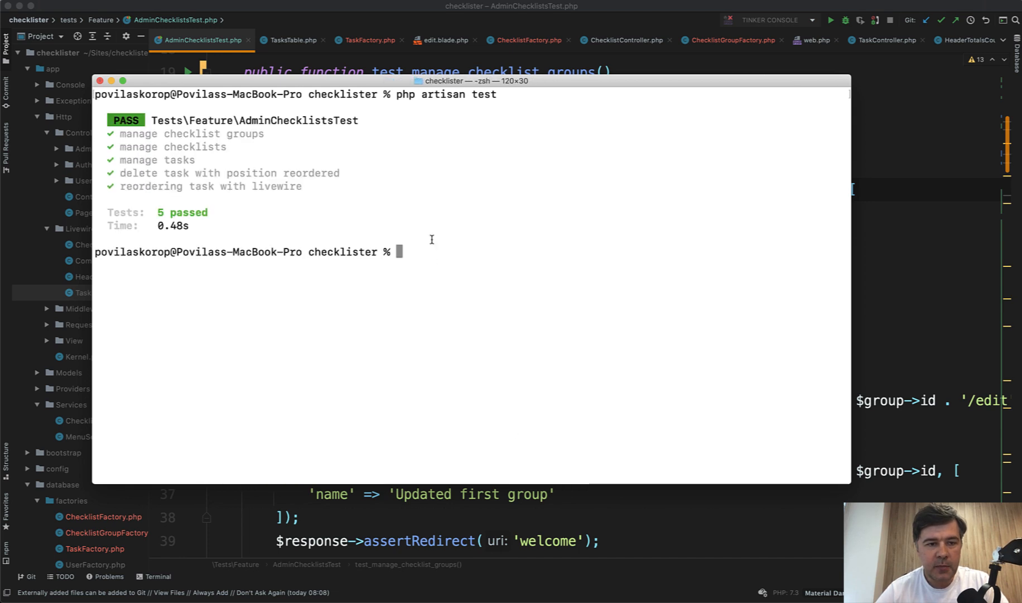
mouse_move(435, 358)
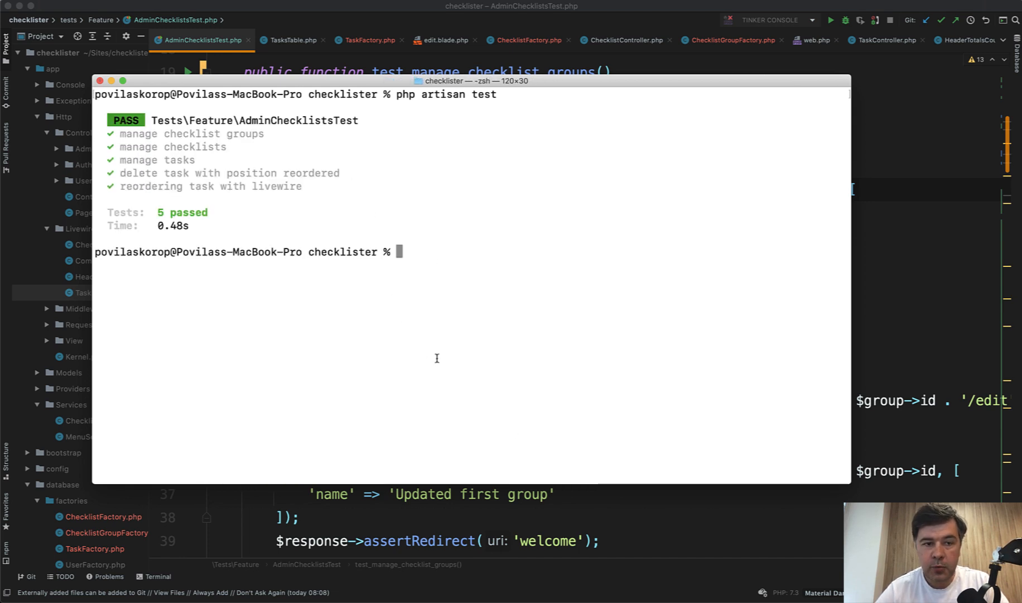
mouse_move(192, 194)
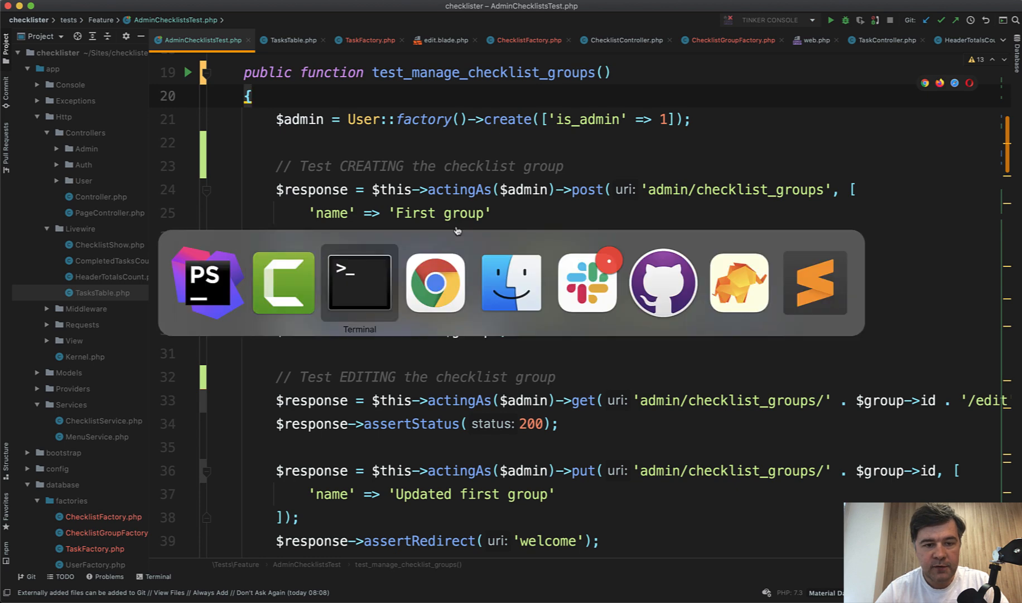
left_click(360, 282)
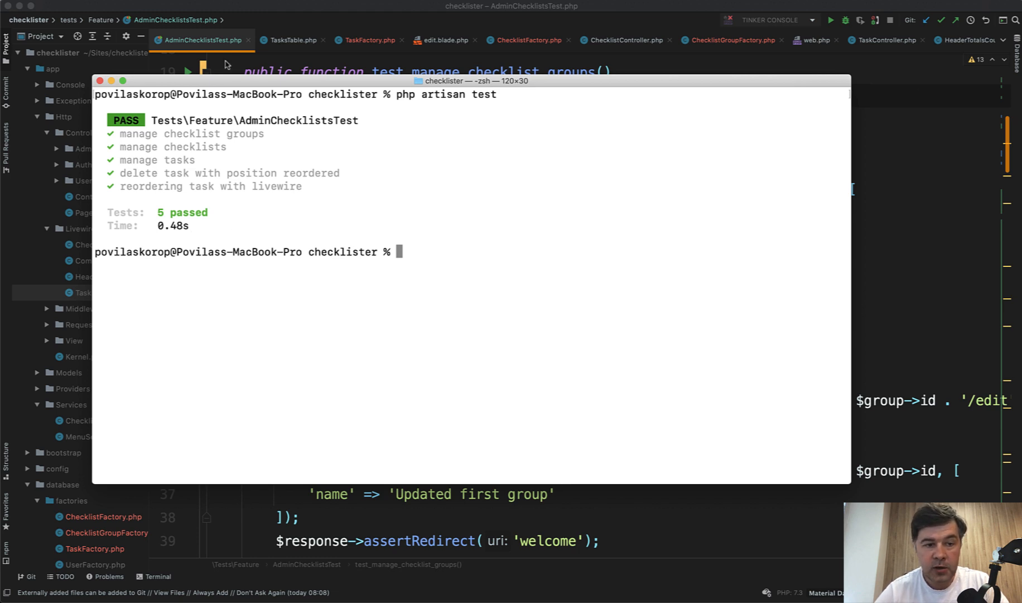
key("cmd+tab")
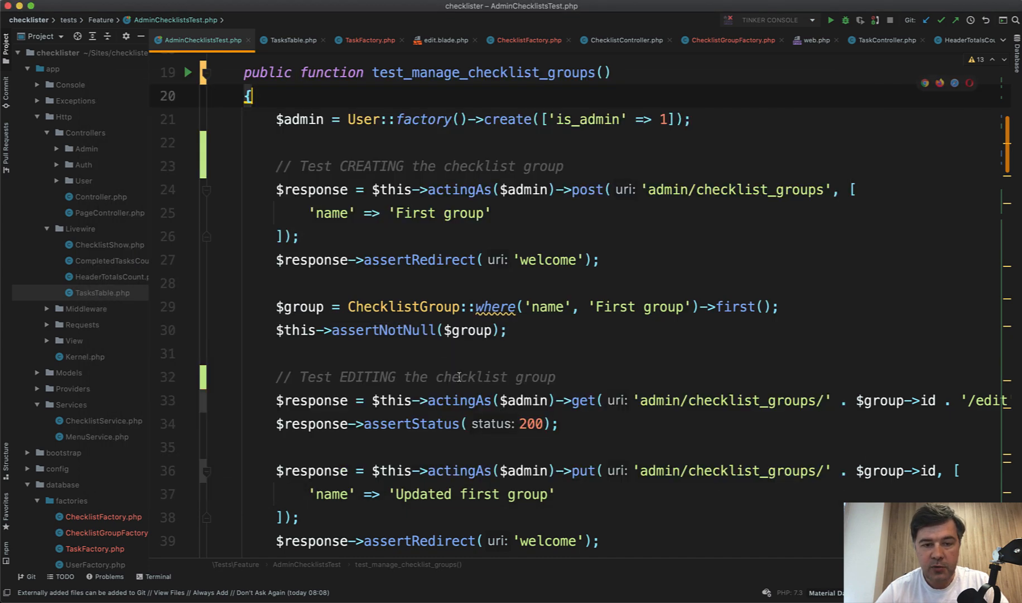
Scroll down AdminChecklistsTest.php to the test_manage_checklists() method
scroll("down", 3)
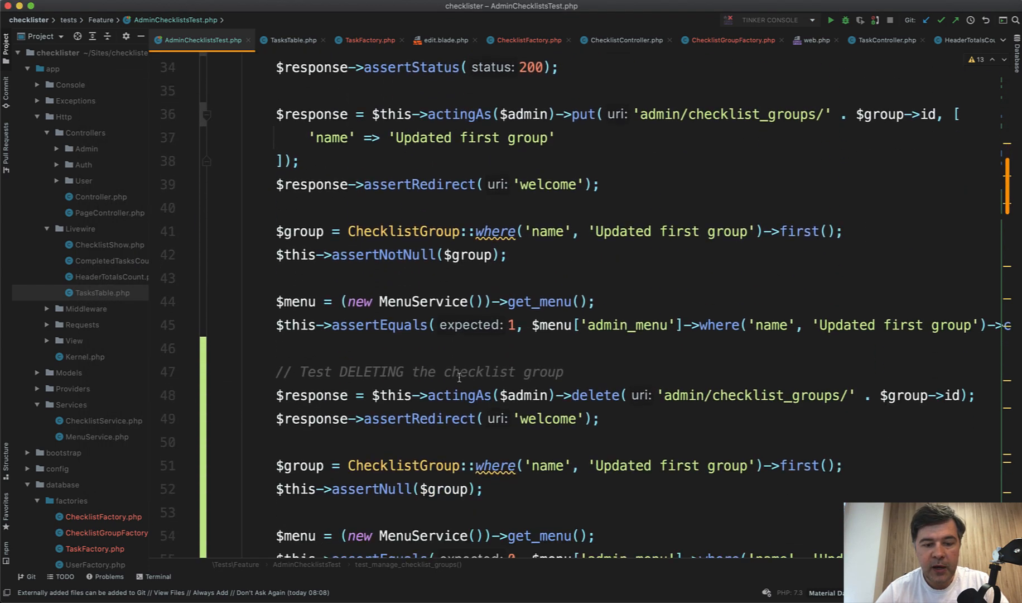
scroll("down", 3)
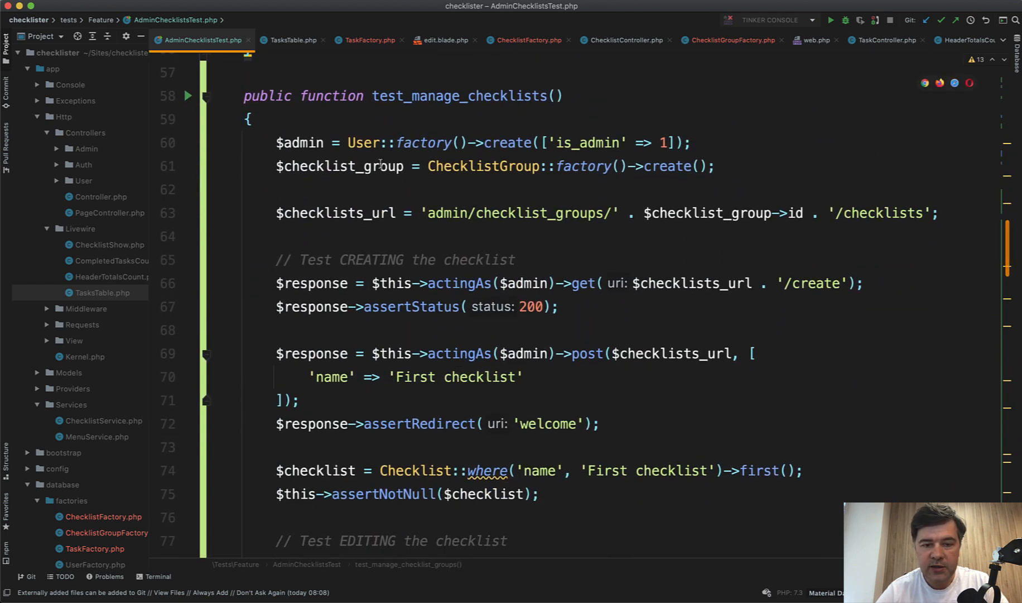
scroll("down", 3)
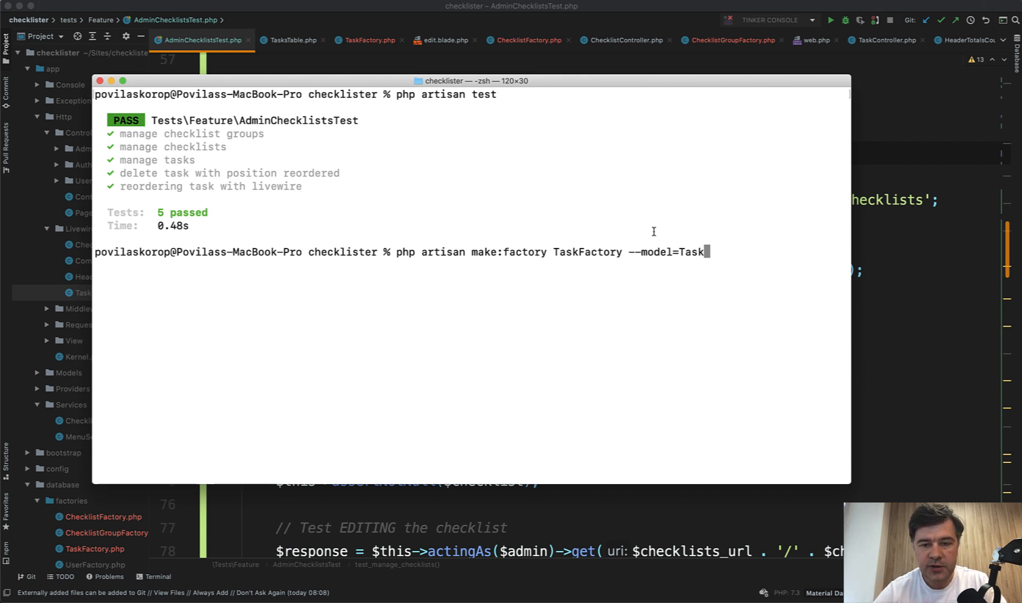
mouse_move(646, 257)
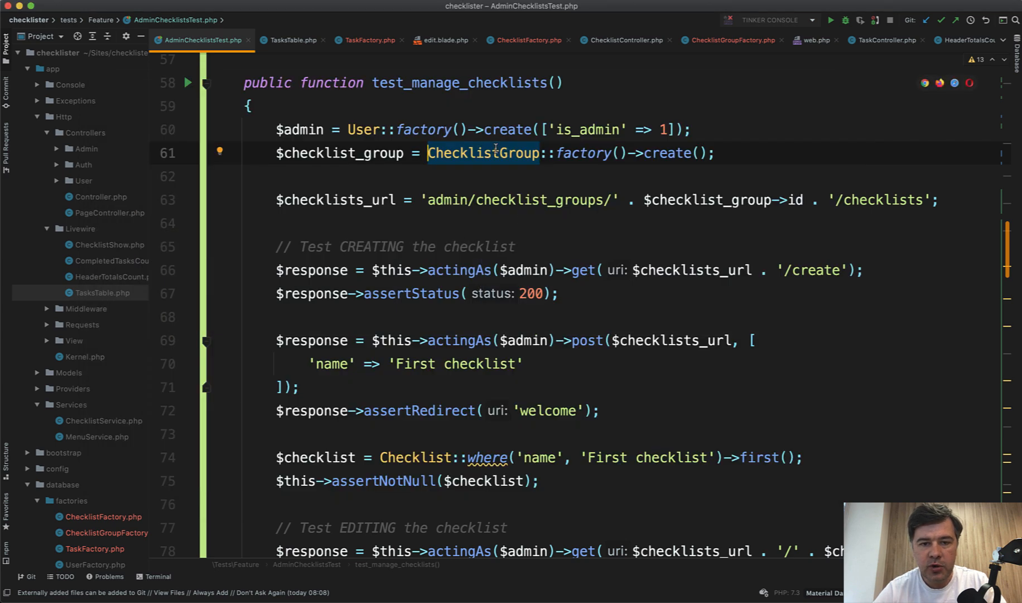
Check ChecklistGroupFactory.php's faker name definition, then return to AdminChecklistsTest.php
left_click(731, 39)
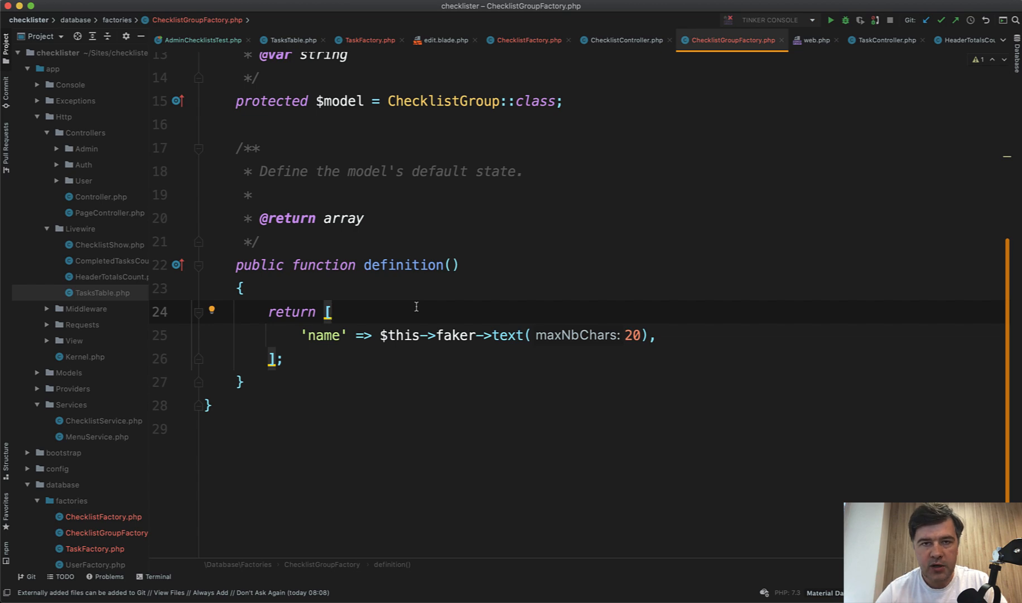
left_click(201, 40)
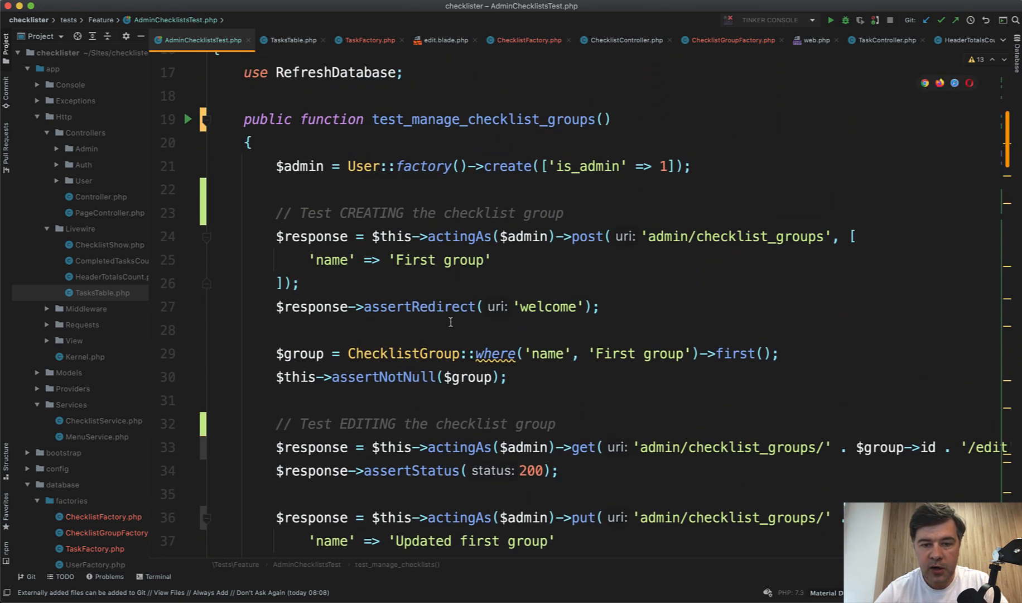
scroll("down", 3)
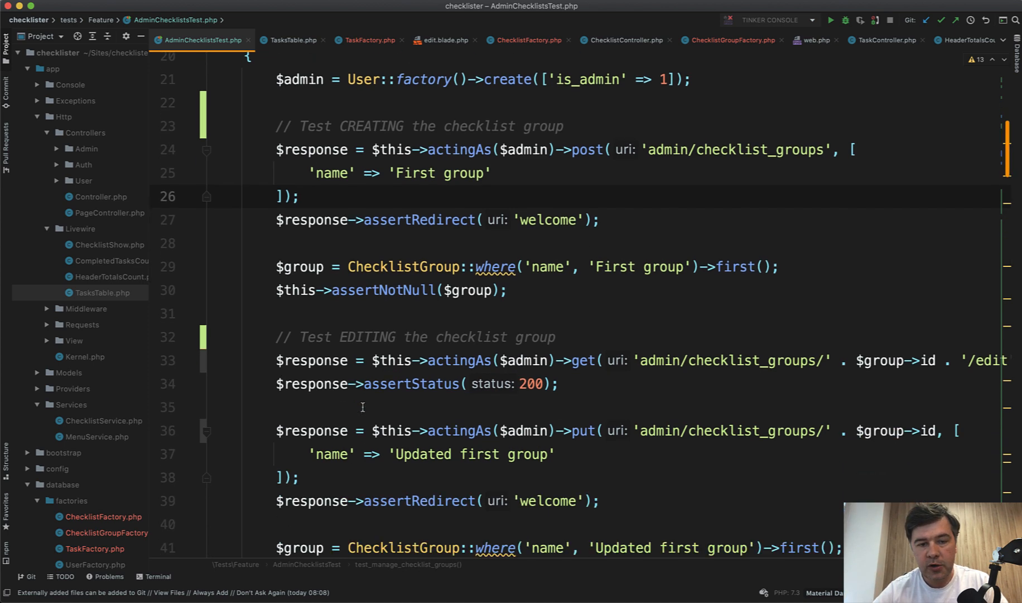
scroll("down", 3)
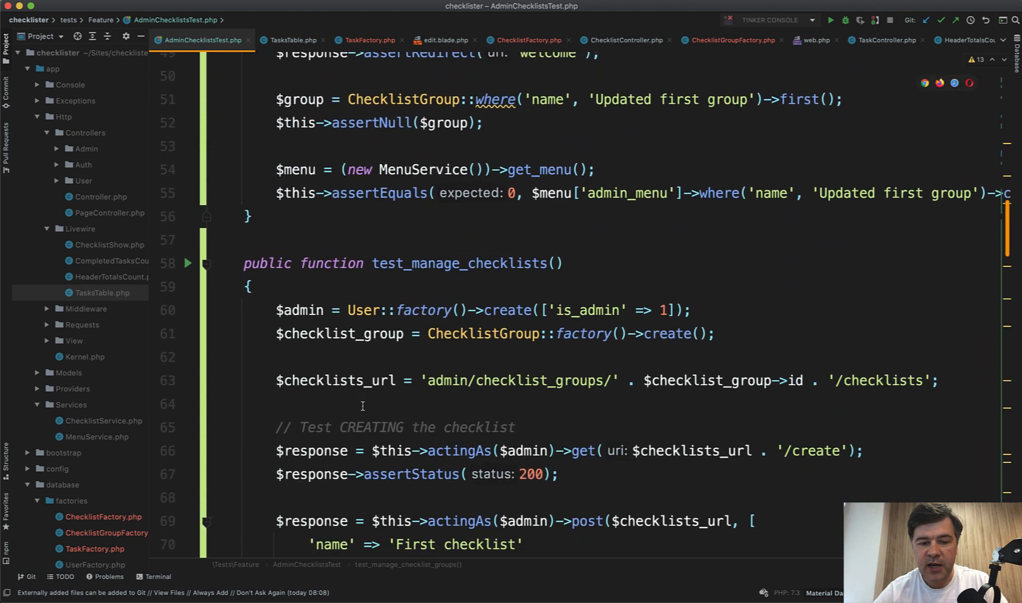
scroll("down", 3)
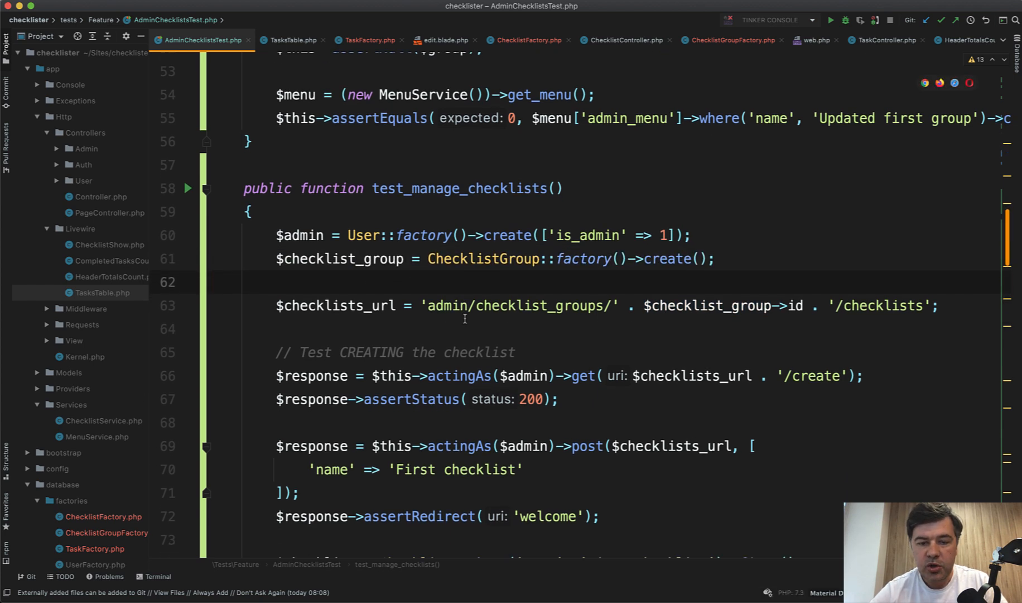
double_click(484, 259)
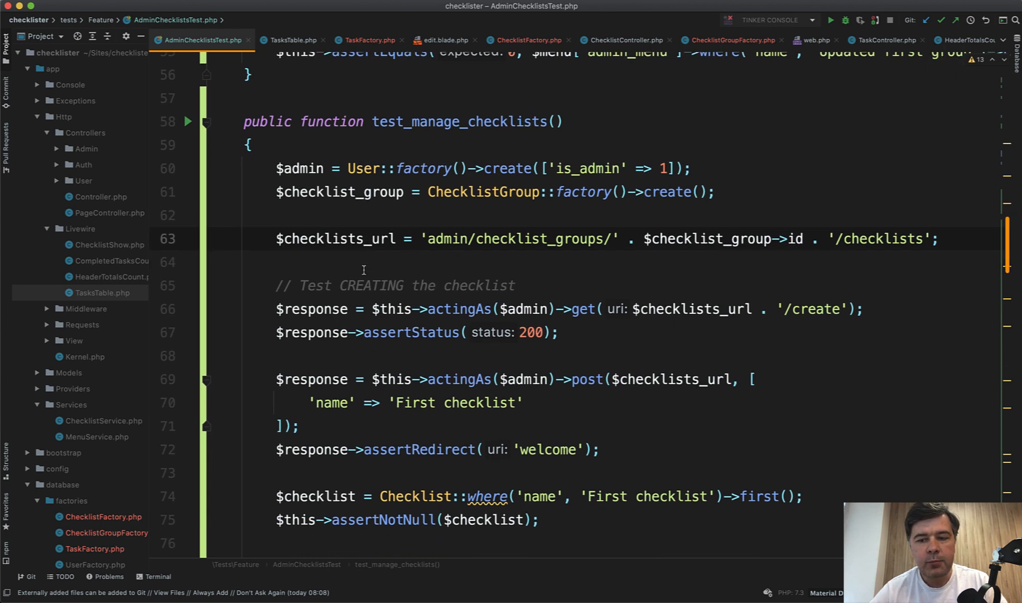
left_click(372, 309)
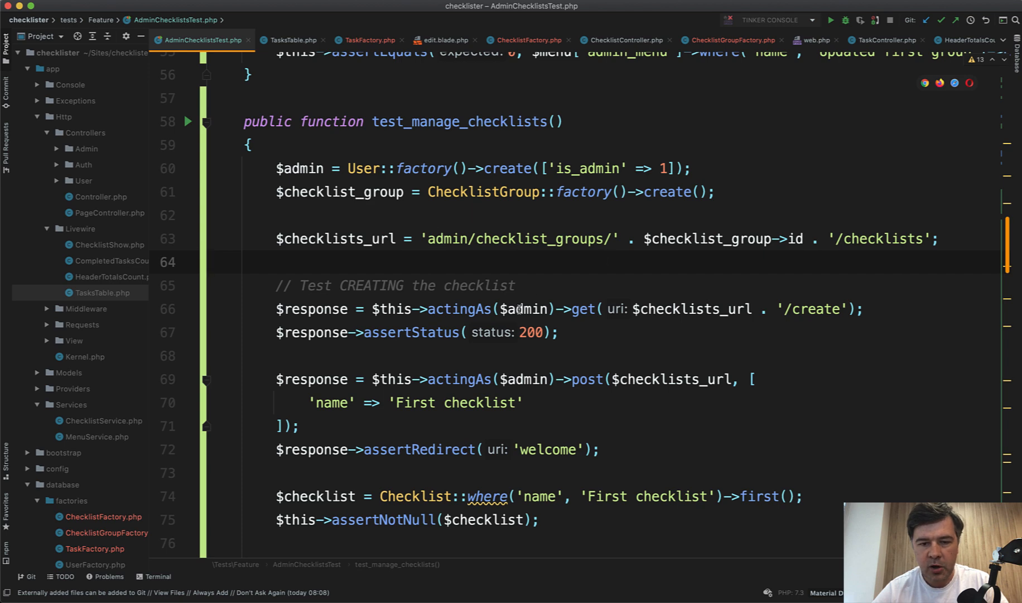
scroll("down", 3)
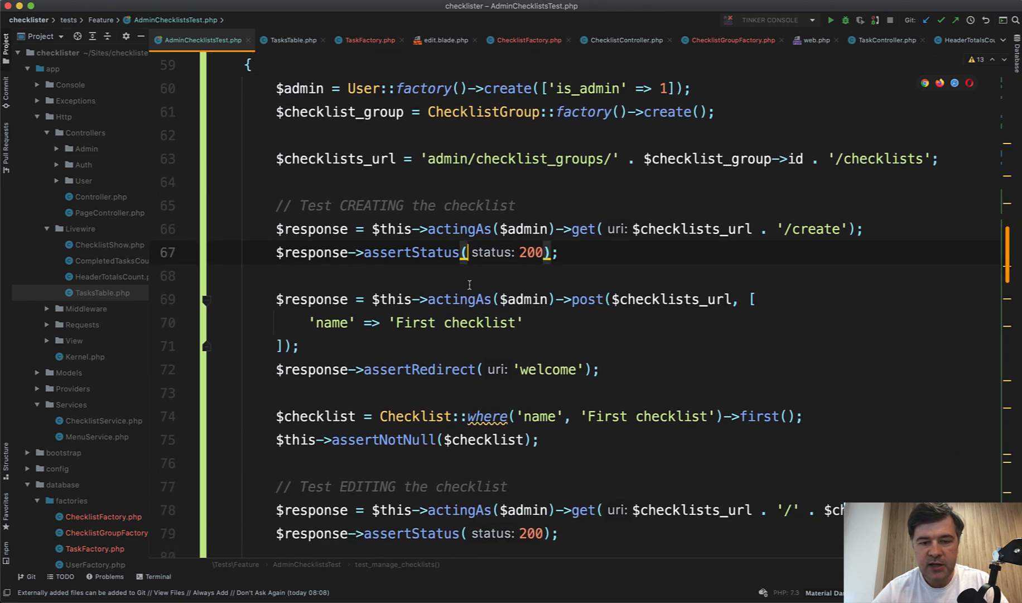
scroll("down", 3)
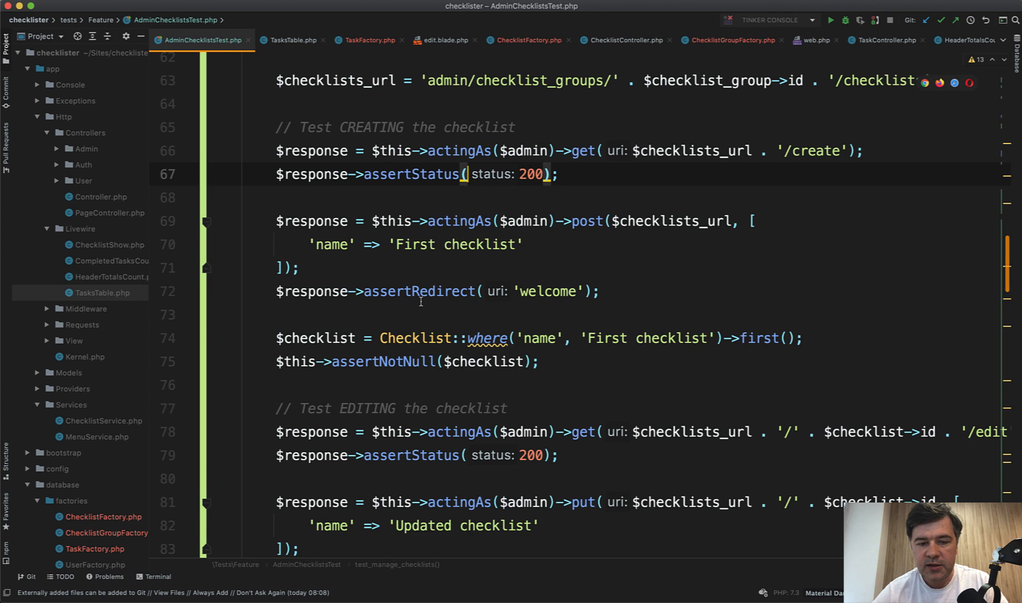
scroll("down", 3)
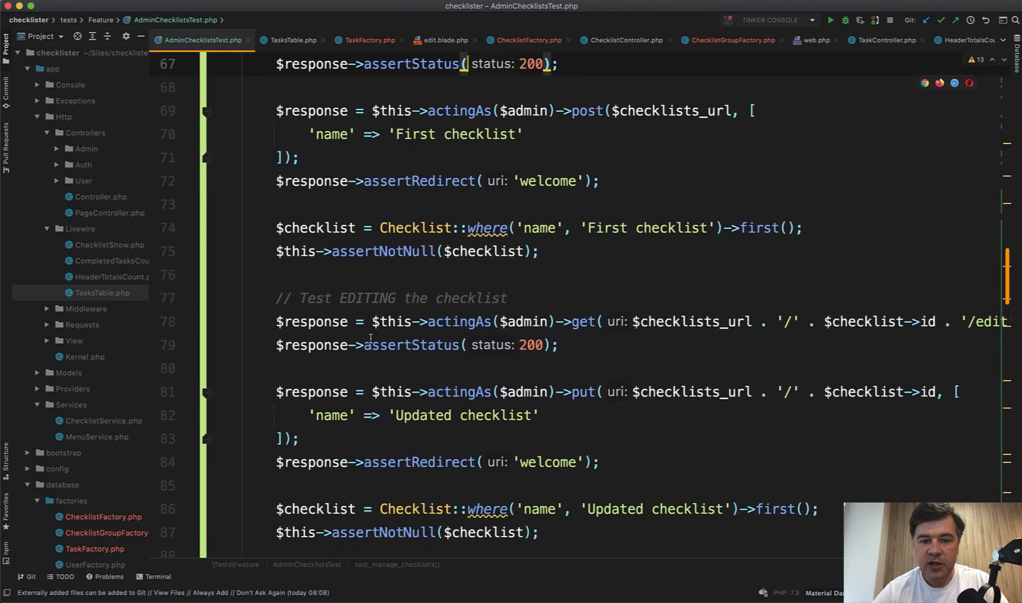
scroll("down", 3)
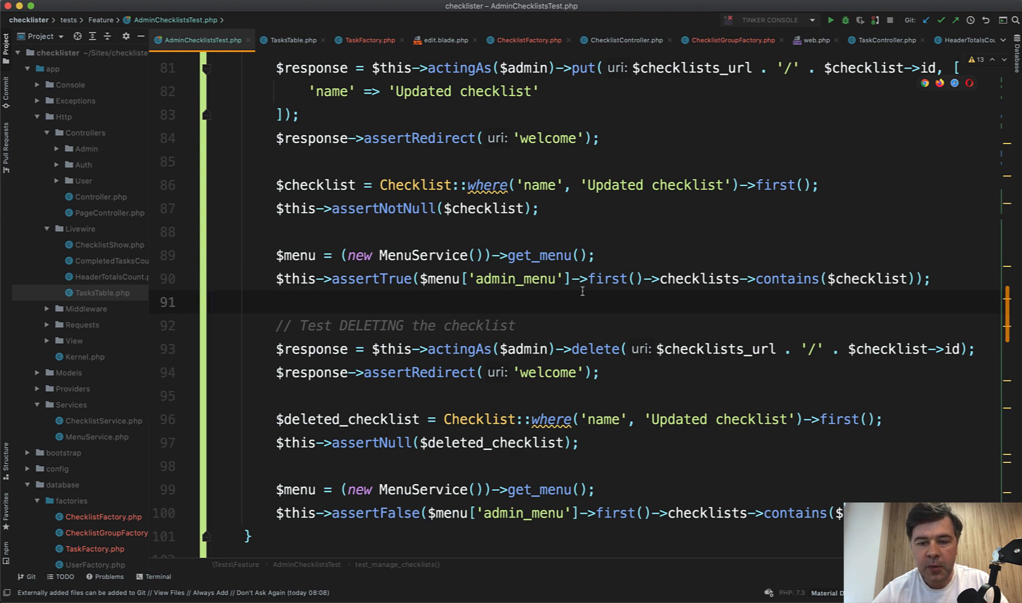
double_click(700, 278)
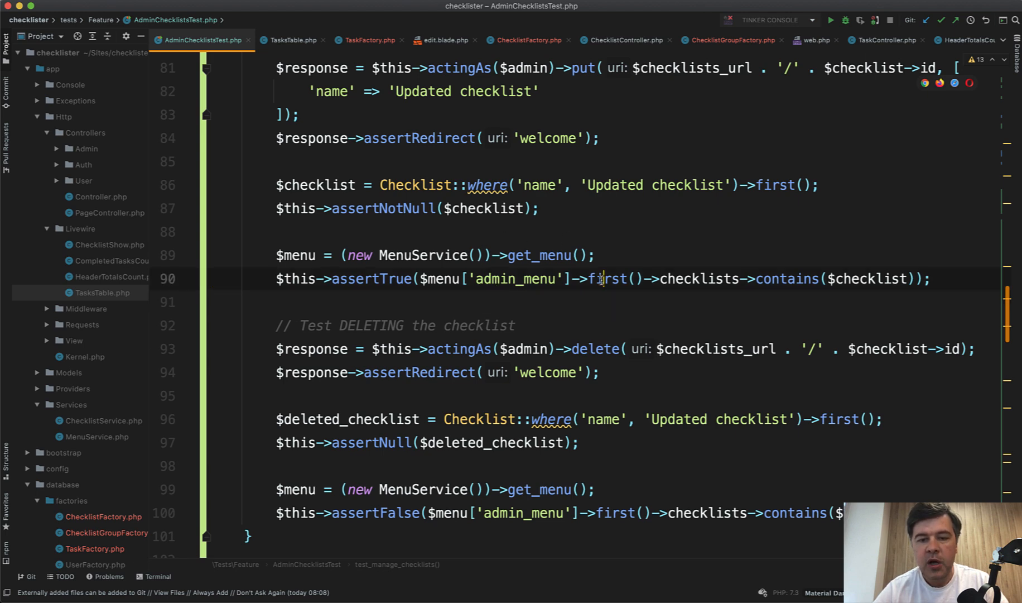
double_click(607, 279)
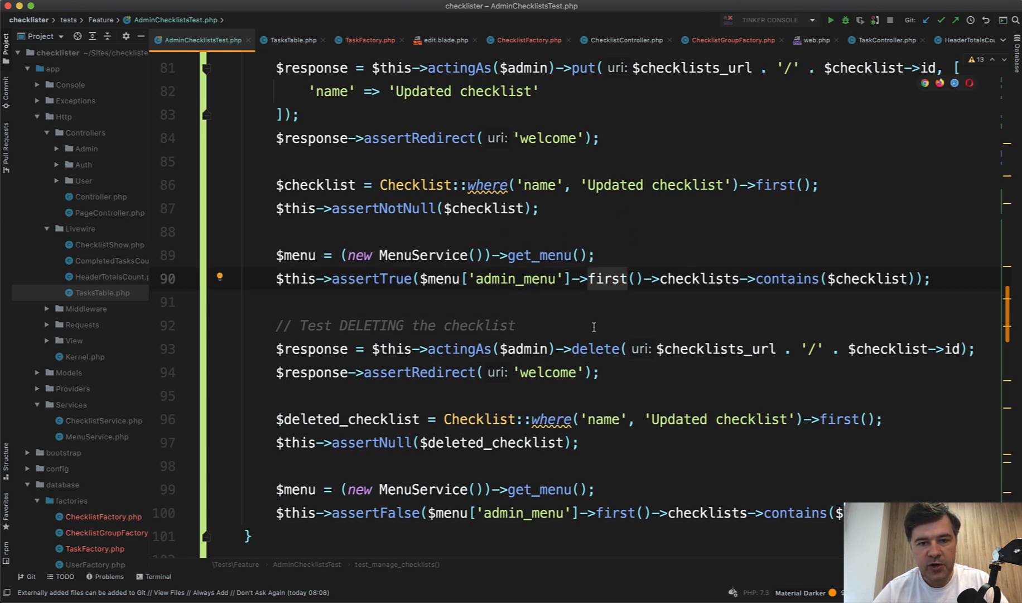
double_click(700, 279)
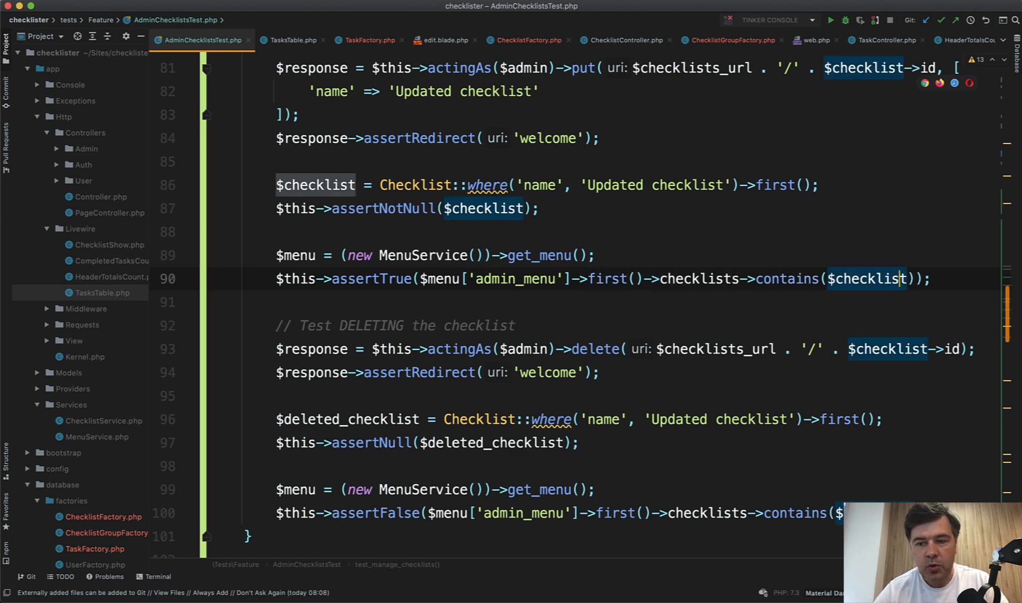
type("->id")
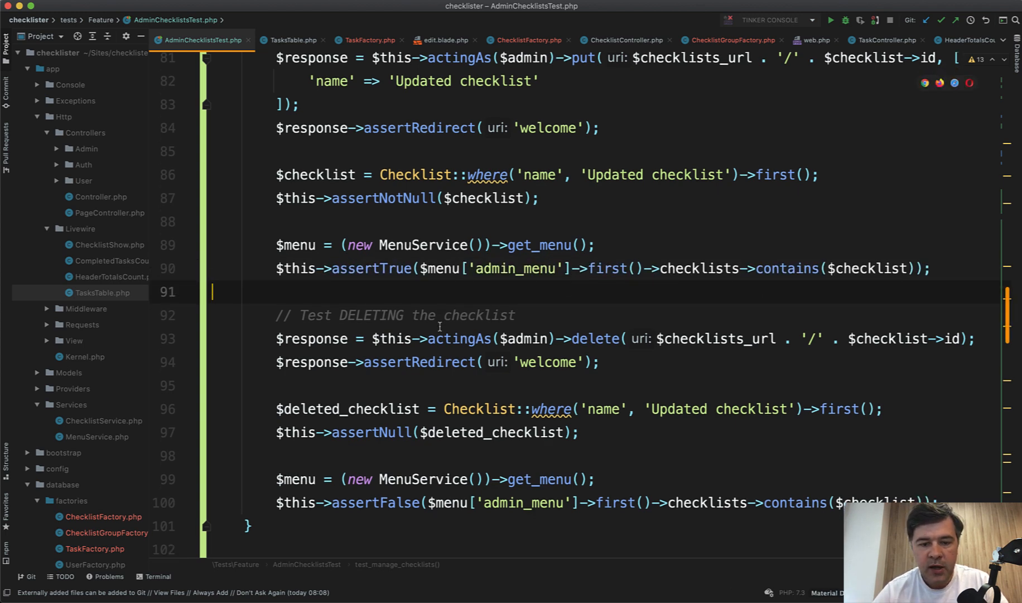
scroll("down", 3)
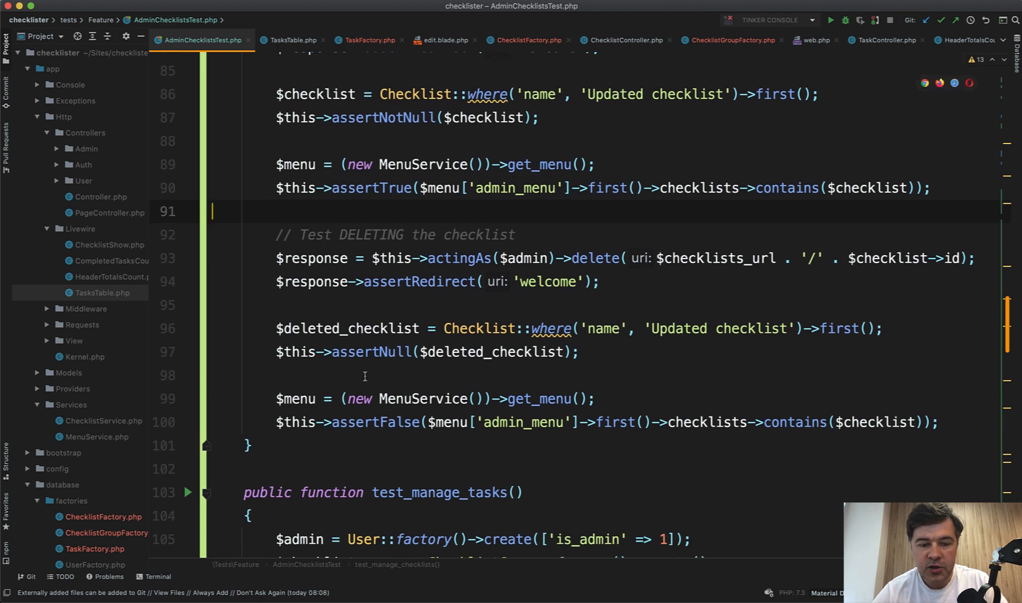
scroll("down", 3)
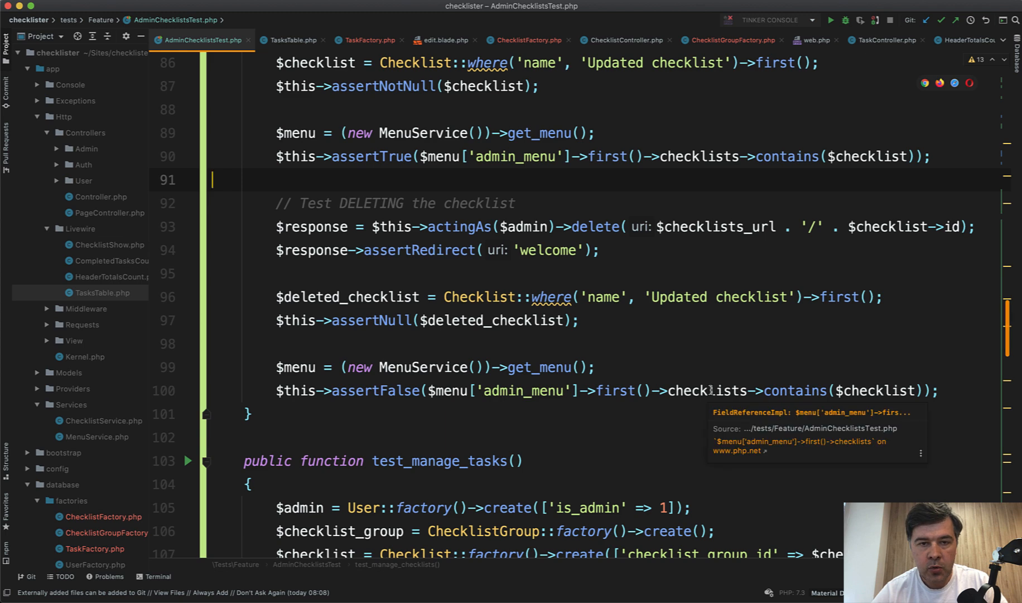
scroll("down", 3)
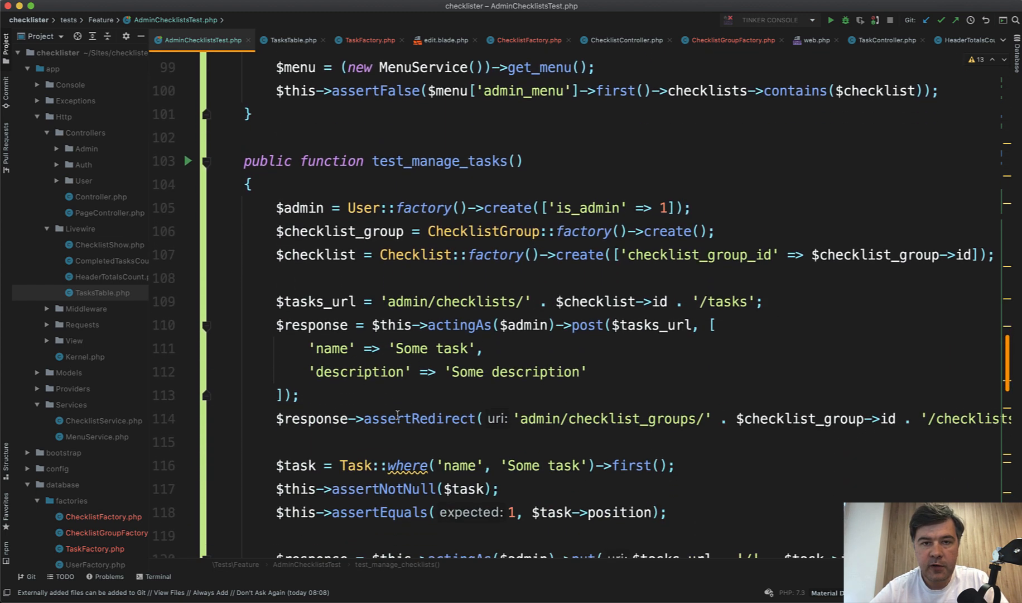
scroll("down", 3)
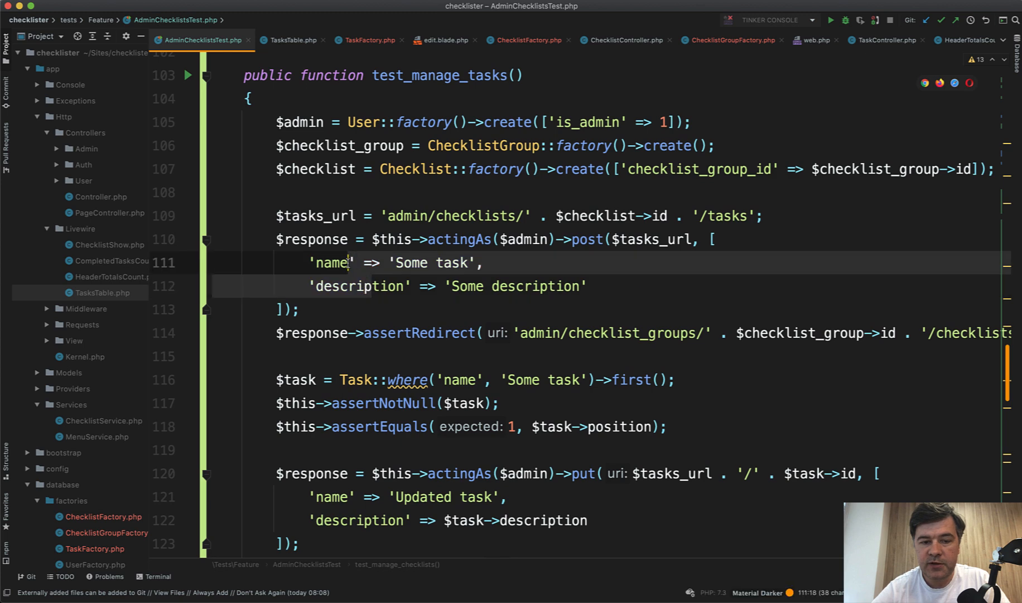
scroll("down", 3)
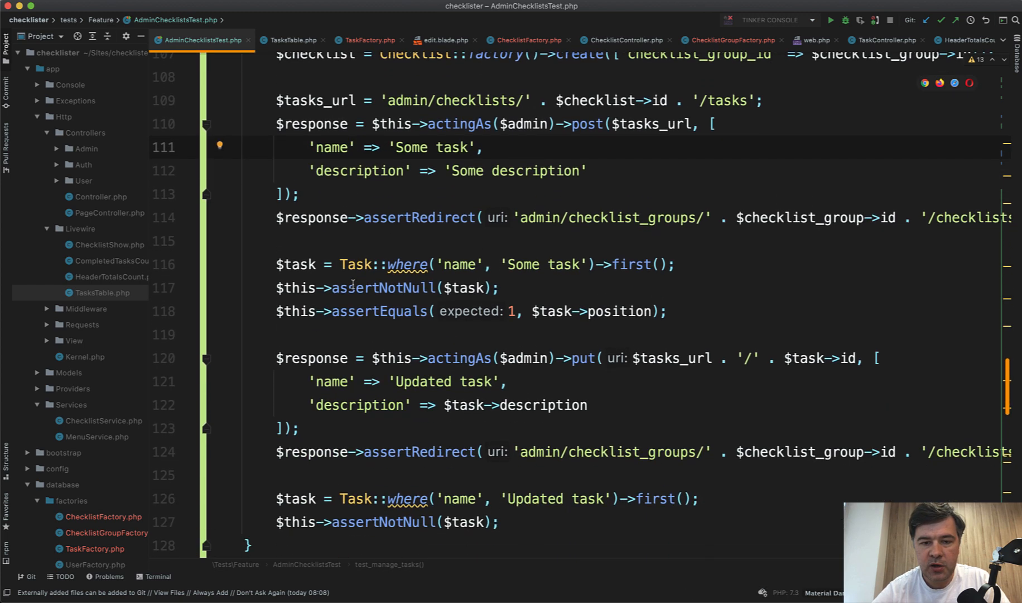
scroll("down", 3)
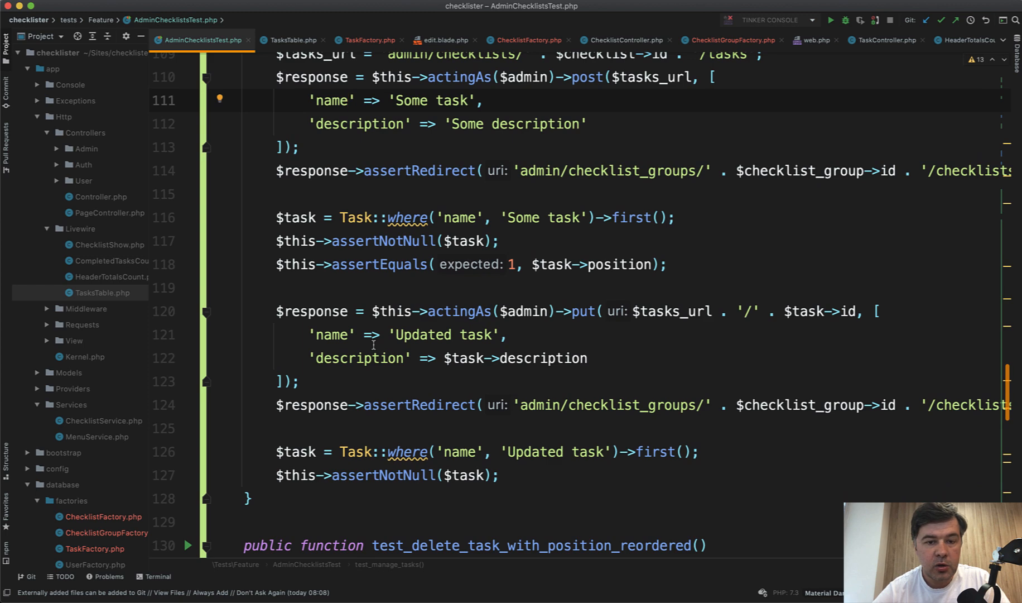
left_click(356, 264)
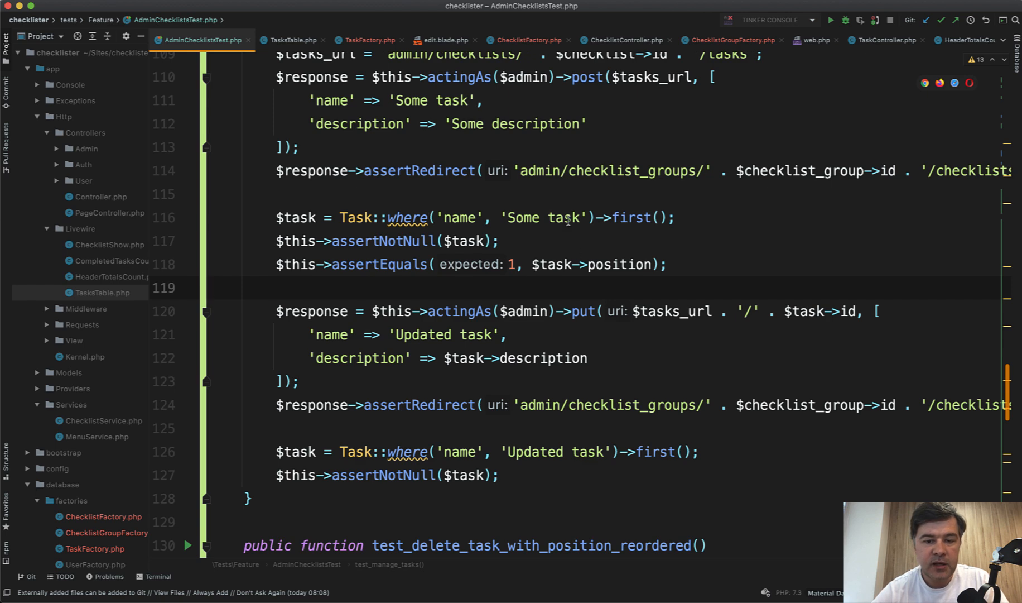
scroll("down", 3)
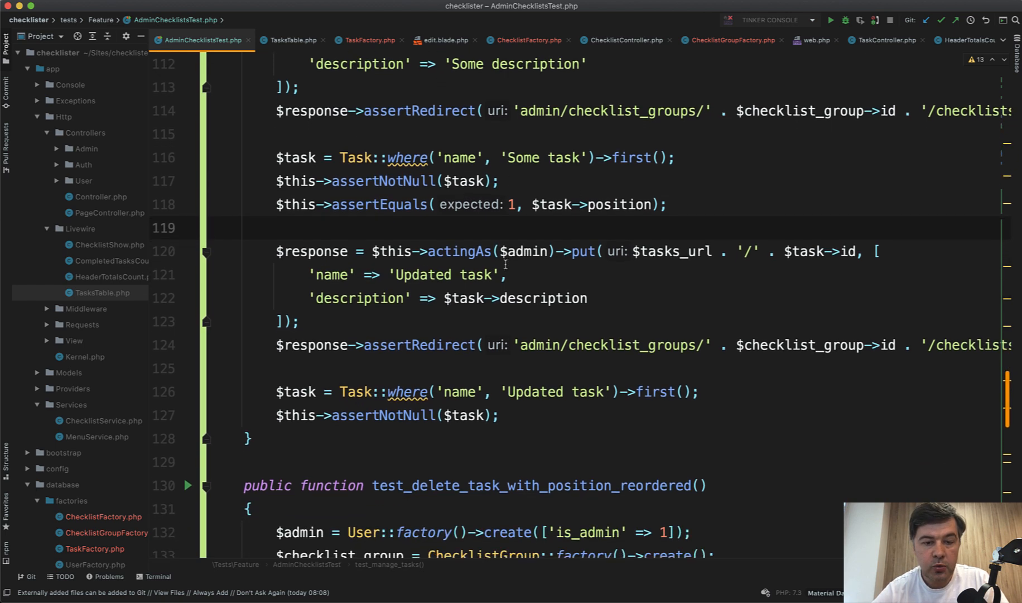
scroll("down", 3)
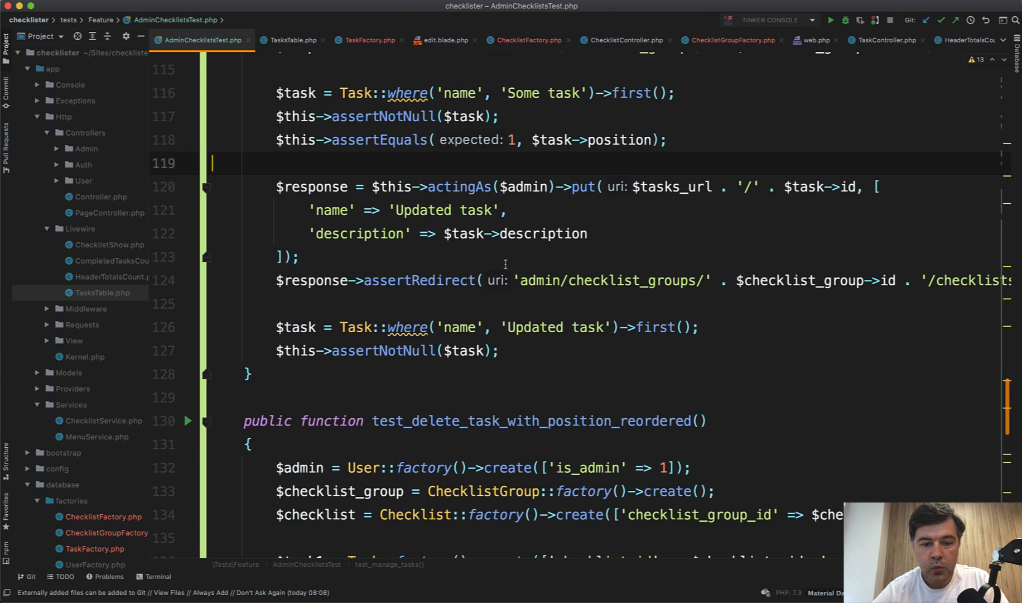
scroll("down", 3)
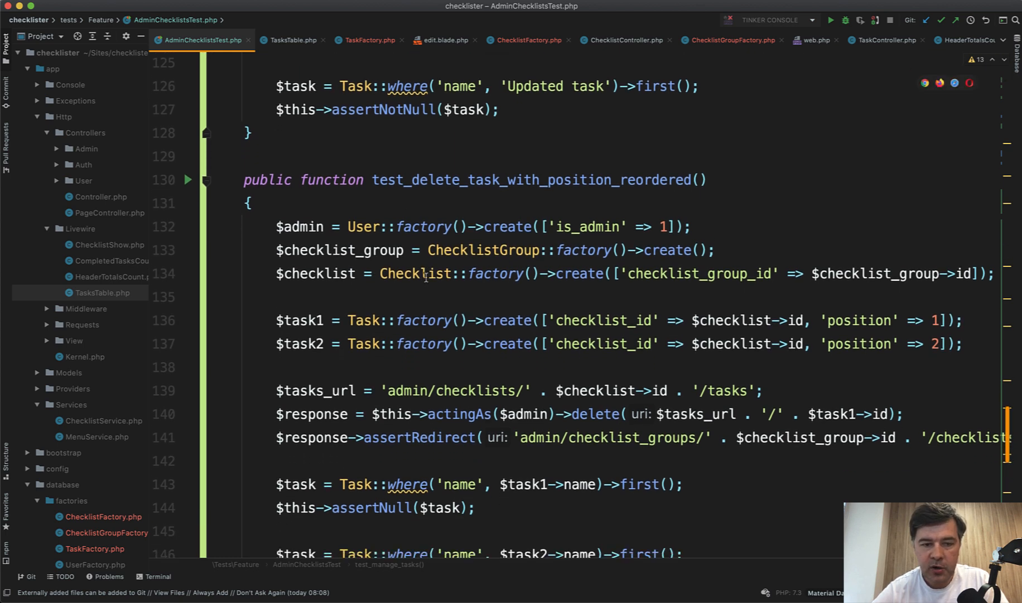
scroll("down", 3)
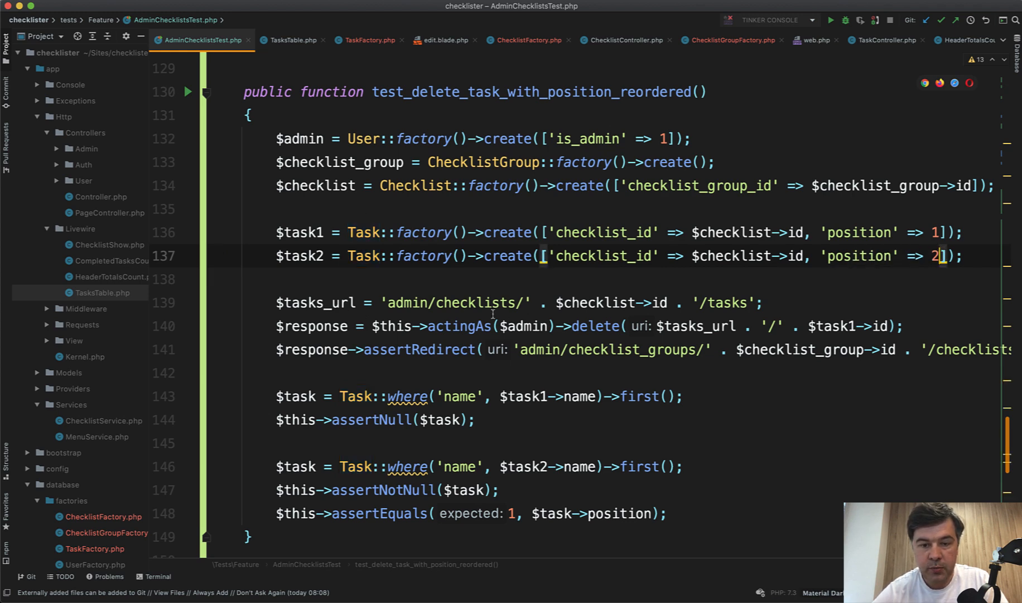
scroll("down", 3)
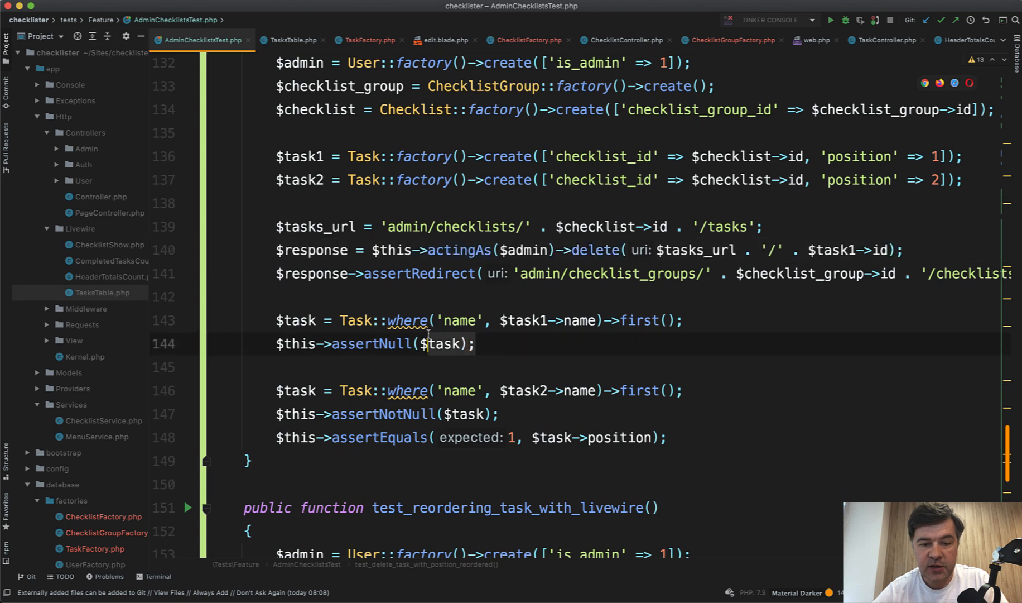
scroll("down", 3)
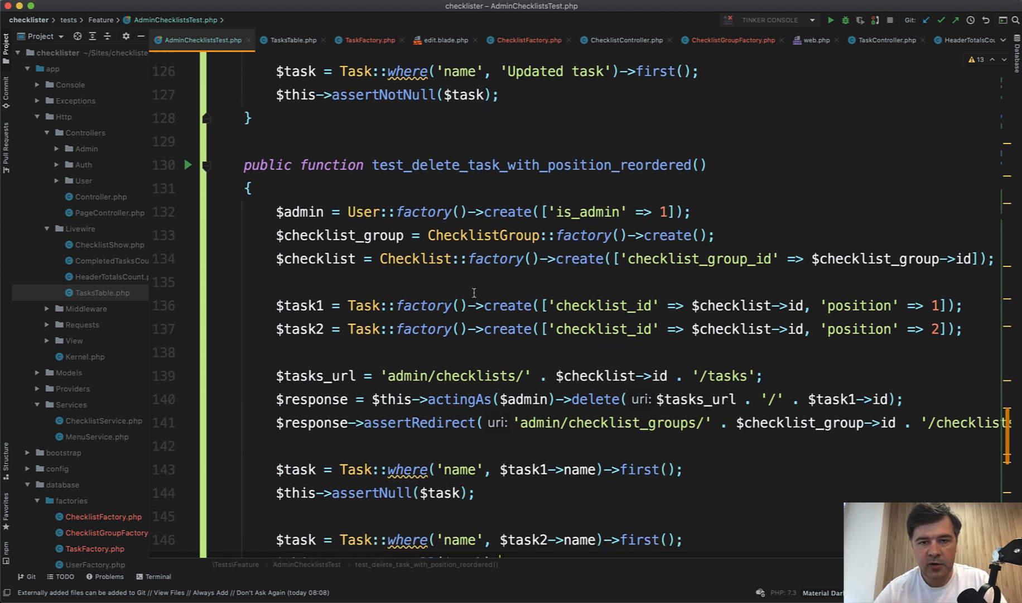
scroll("down", 3)
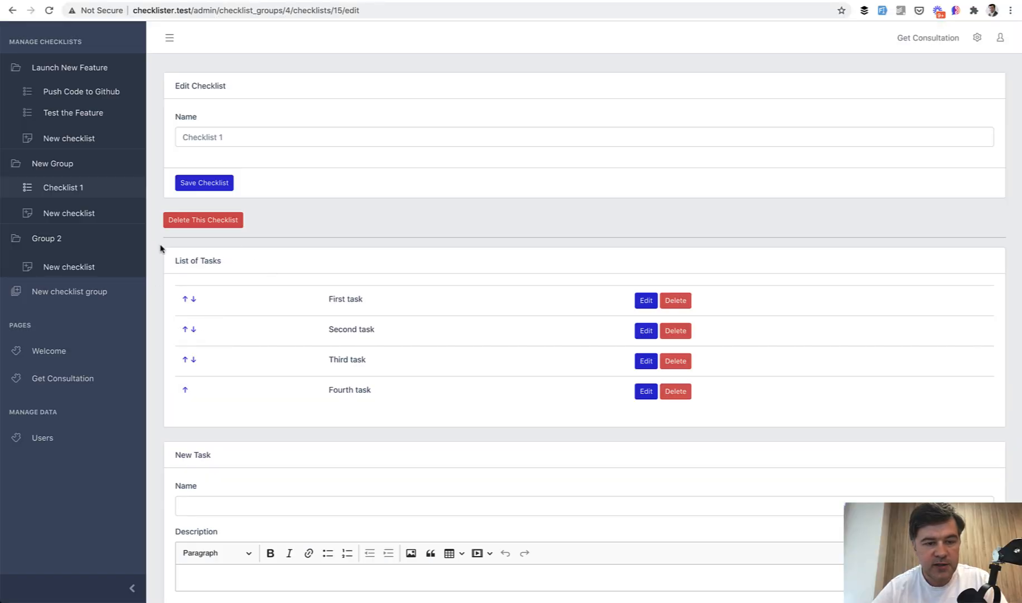
mouse_move(186, 351)
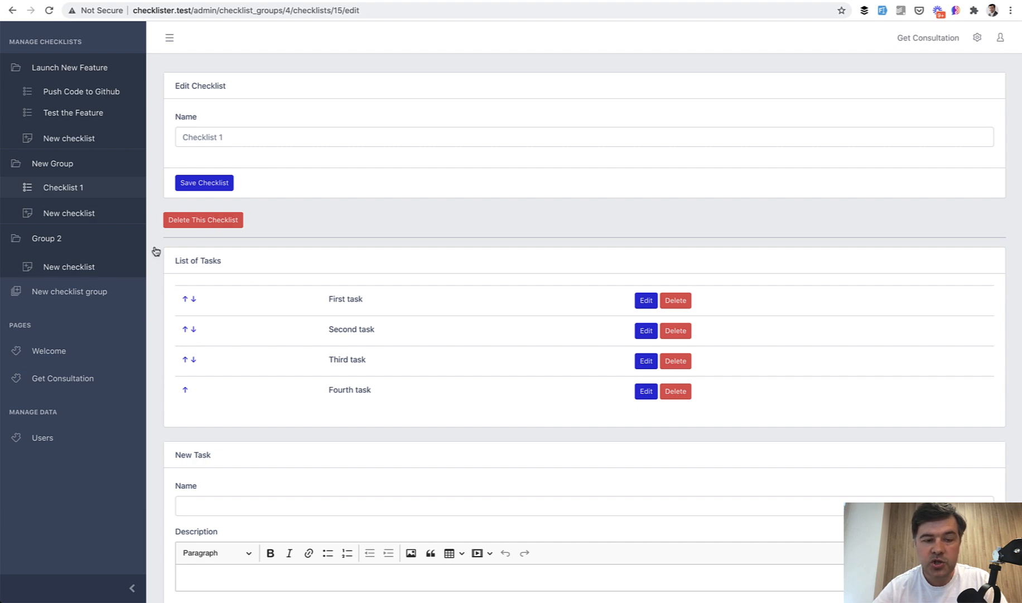
mouse_move(268, 325)
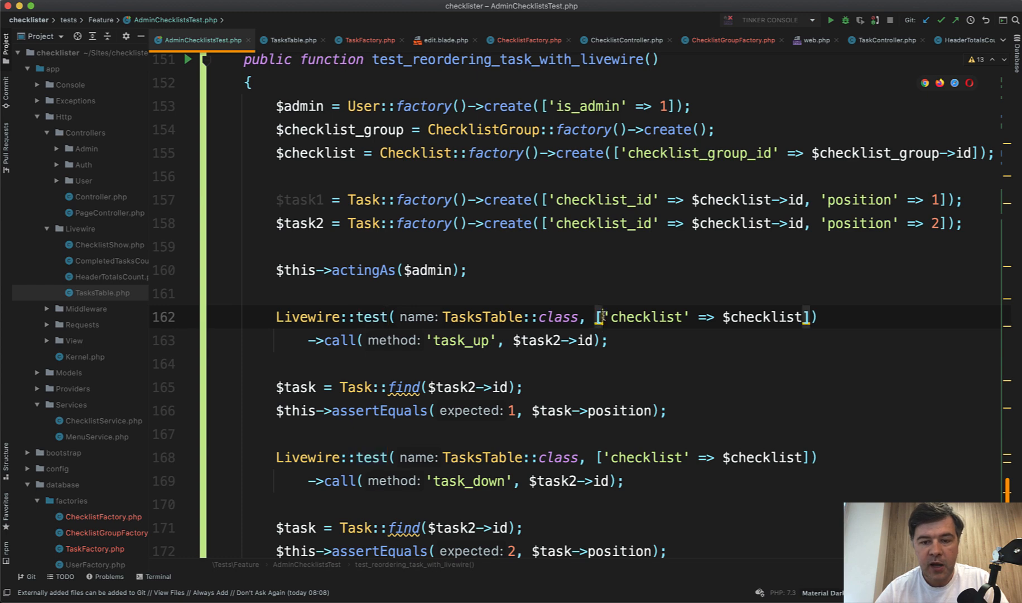
left_click(776, 316)
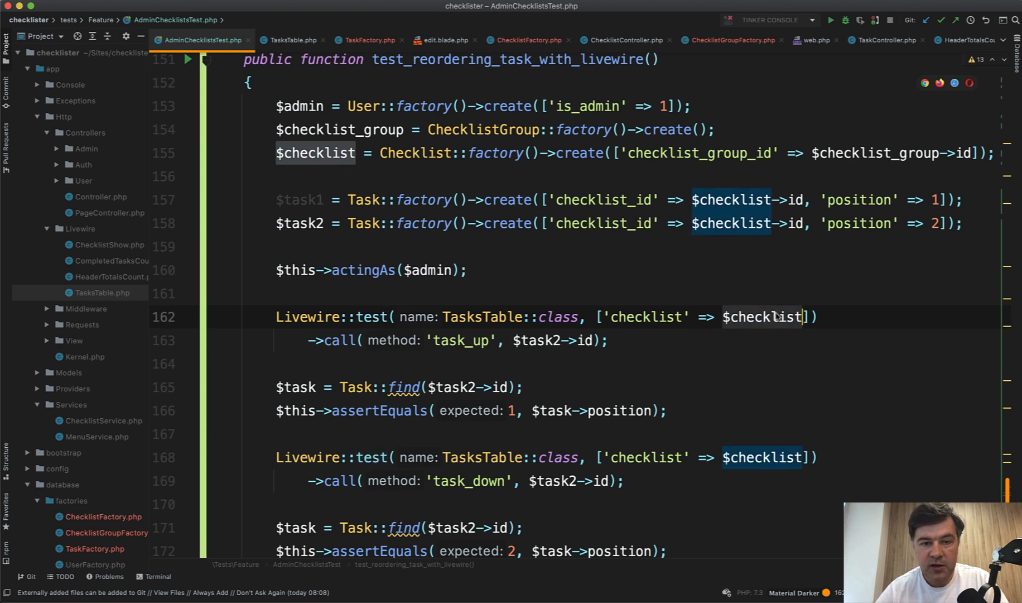
mouse_move(366, 224)
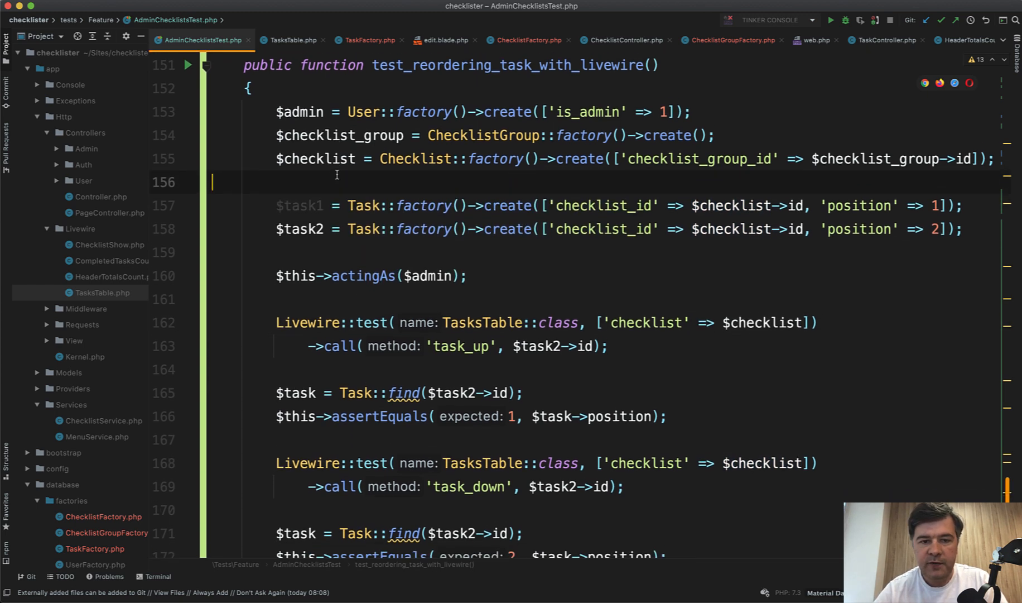
scroll("down", 3)
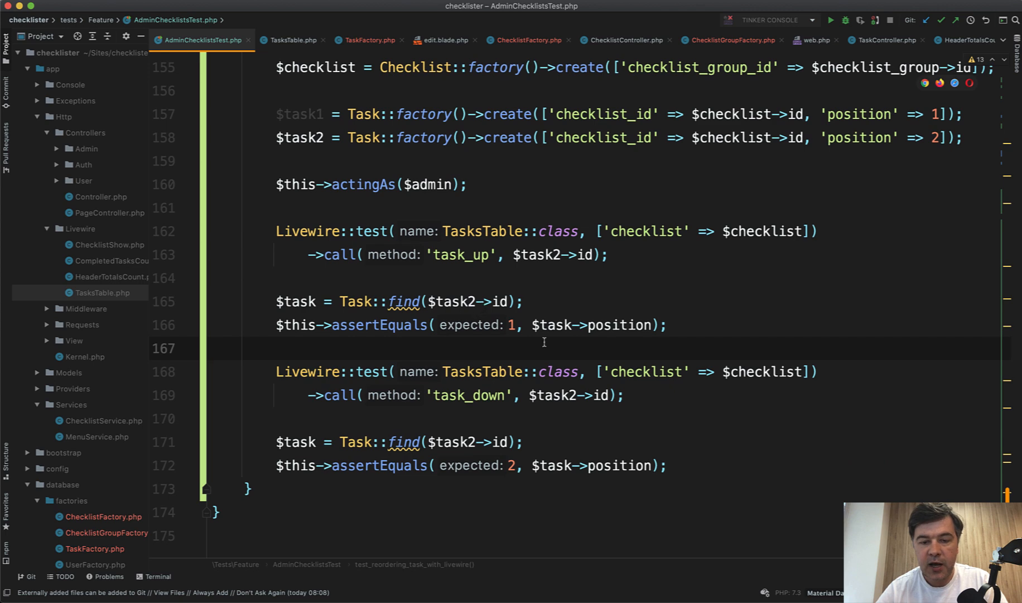
mouse_move(472, 345)
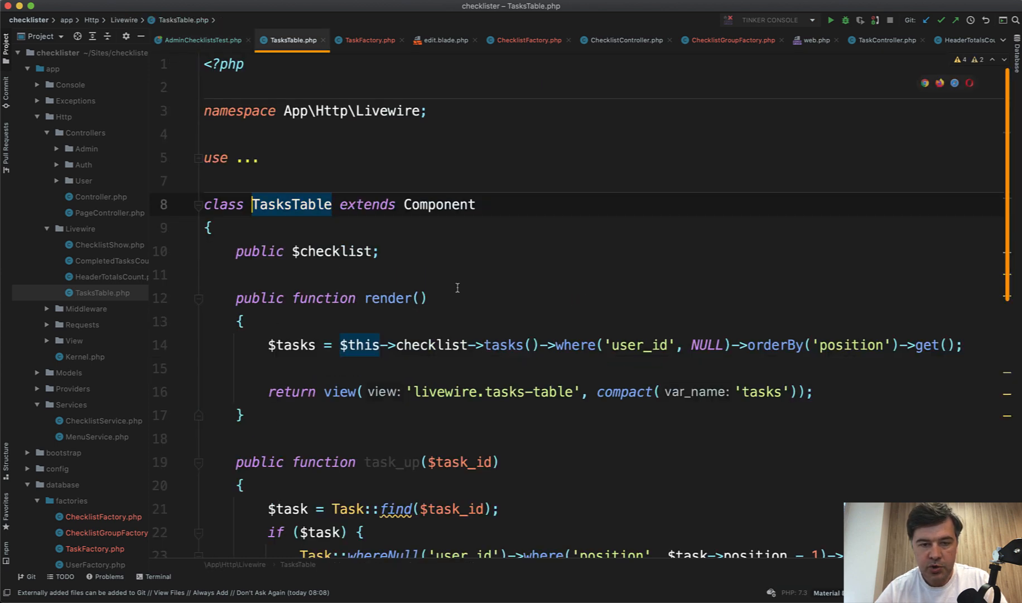
scroll("down", 3)
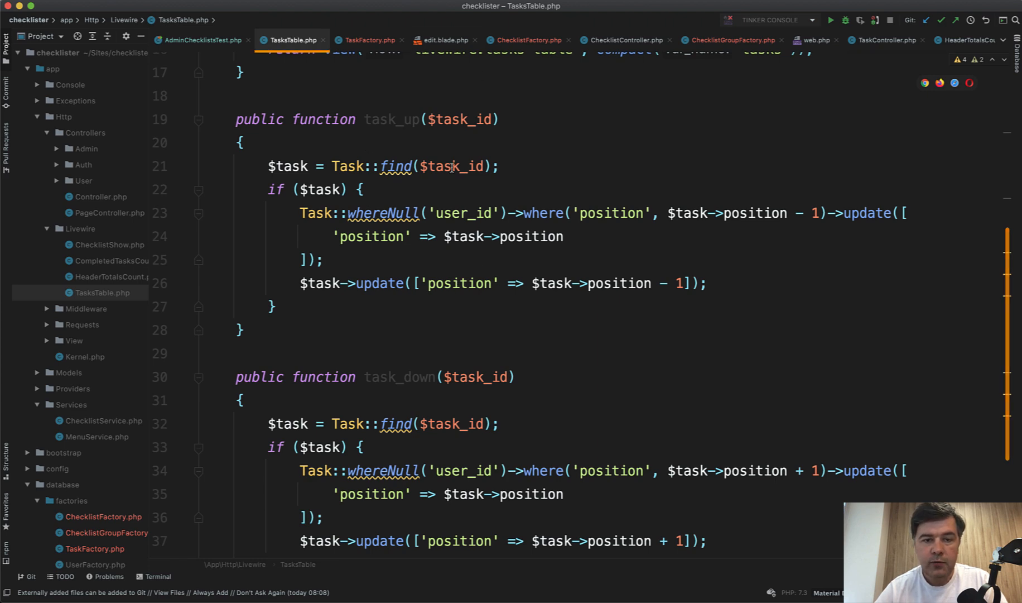
scroll("down", 3)
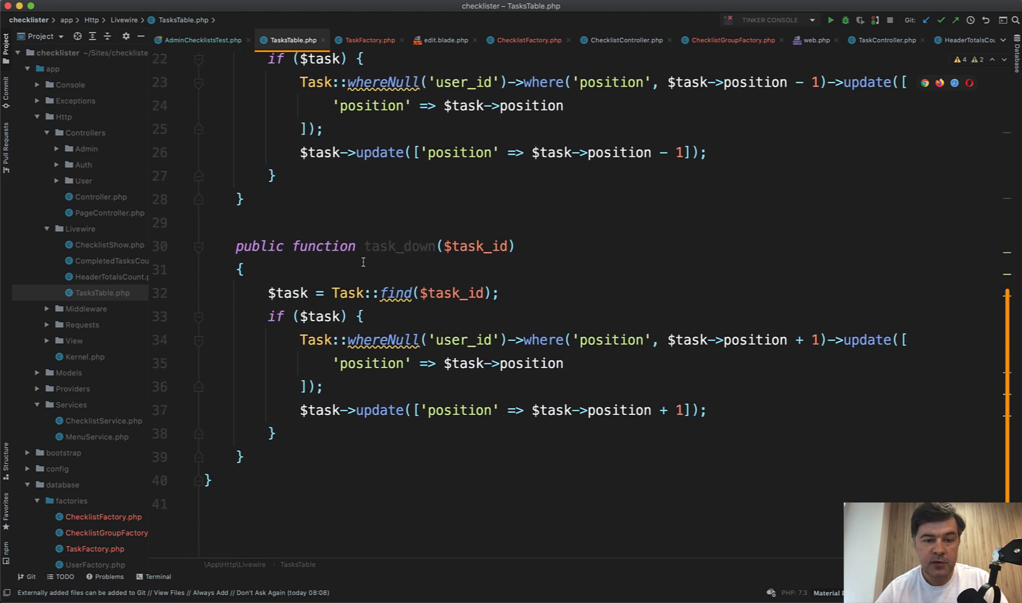
left_click(202, 40)
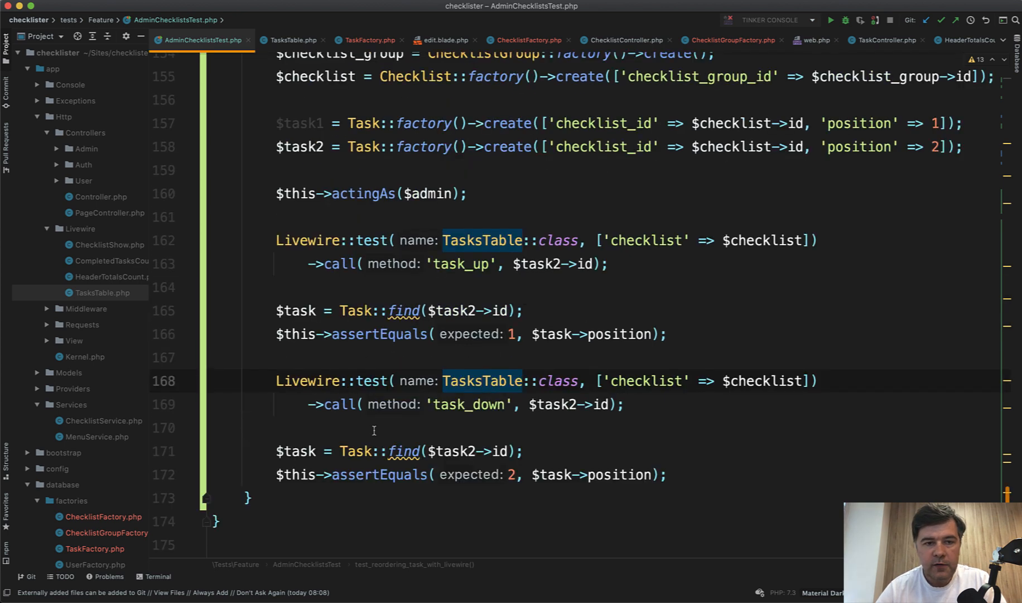
Place $this->actingAs($admin); directly below the admin factory line in the Livewire test
scroll("up", 3)
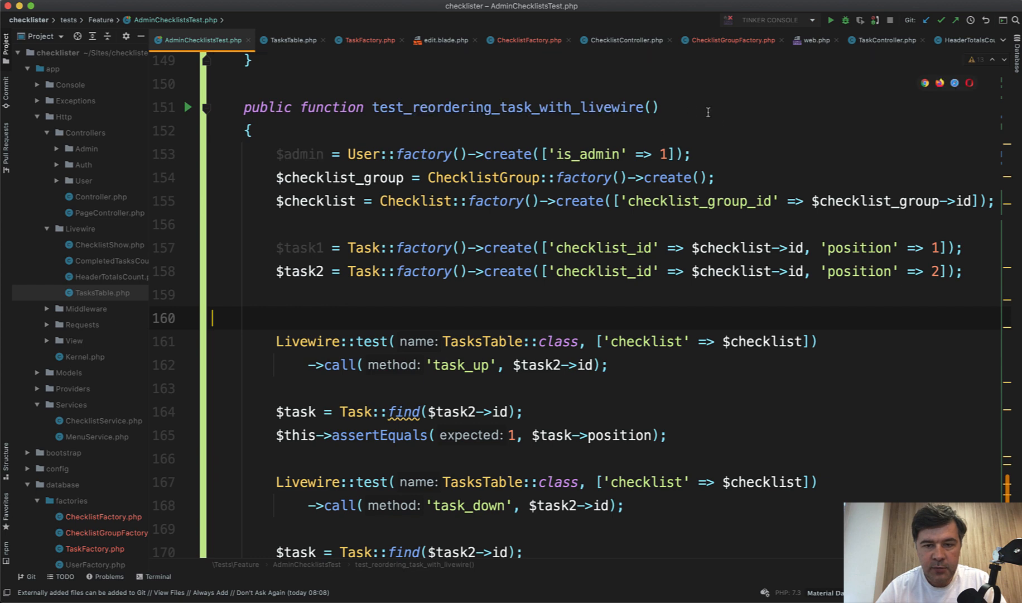
type("$this->actingAs($admin);")
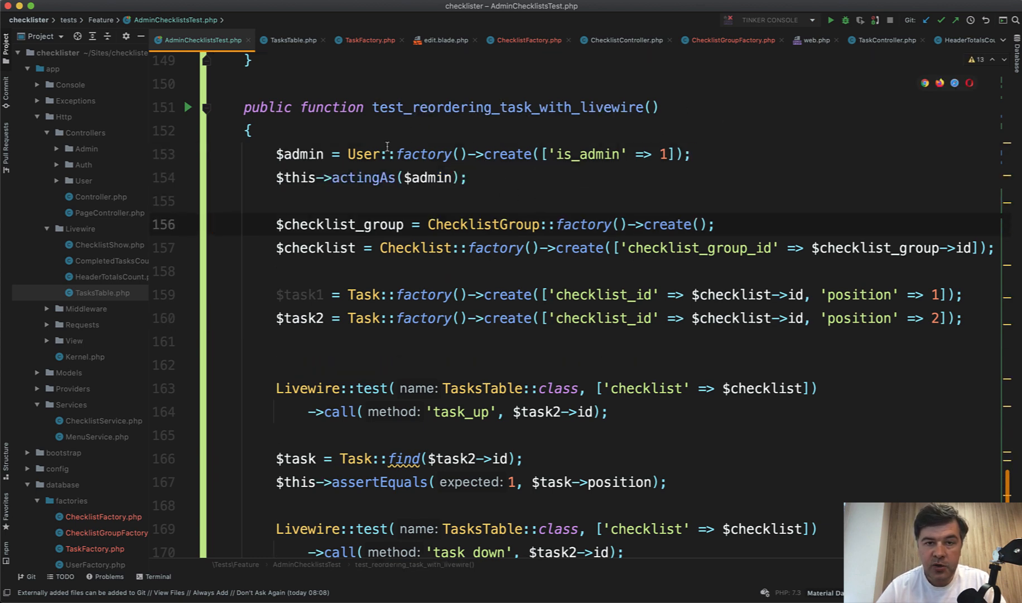
double_click(365, 177)
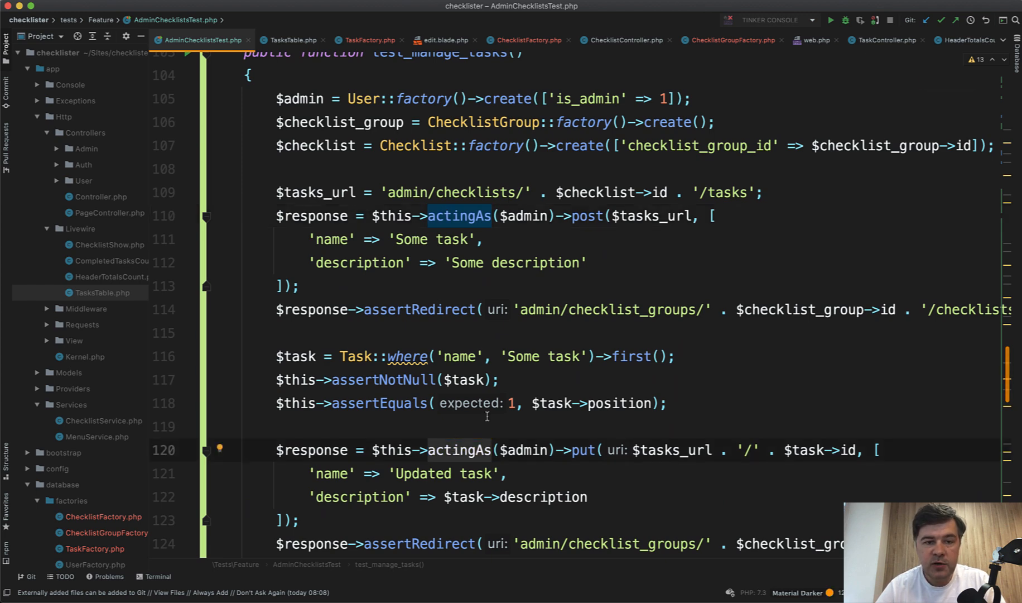
In test_manage_tasks, call $this->actingAs($admin); once right after creating the admin
scroll("down", 3)
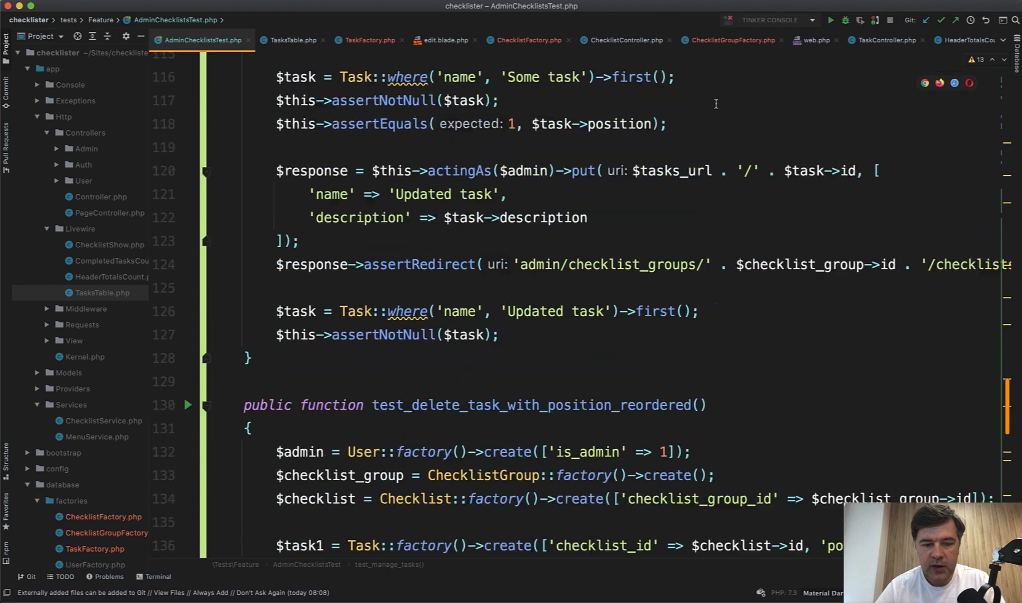
scroll("down", 3)
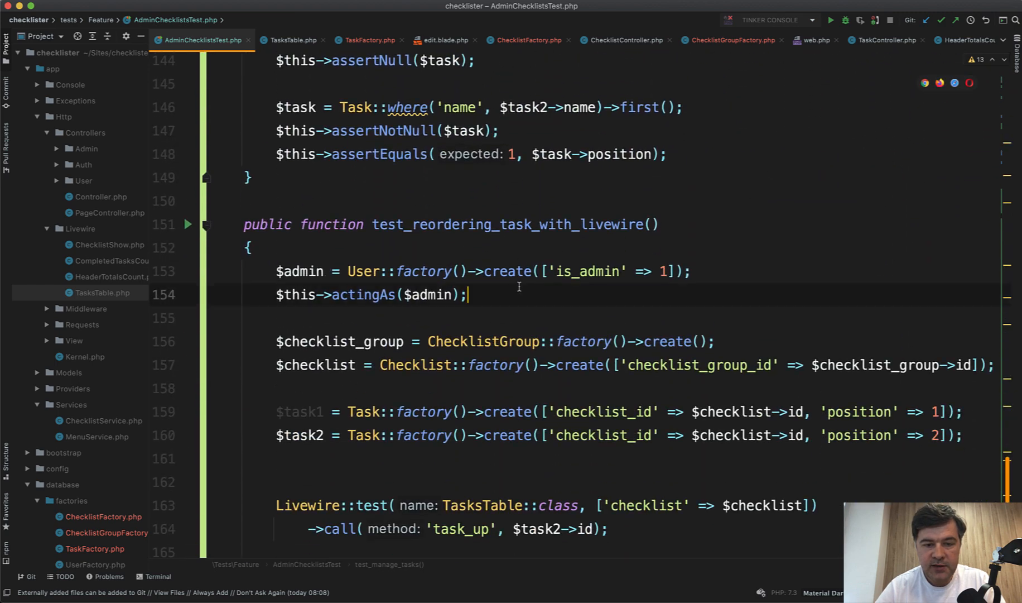
scroll("down", 3)
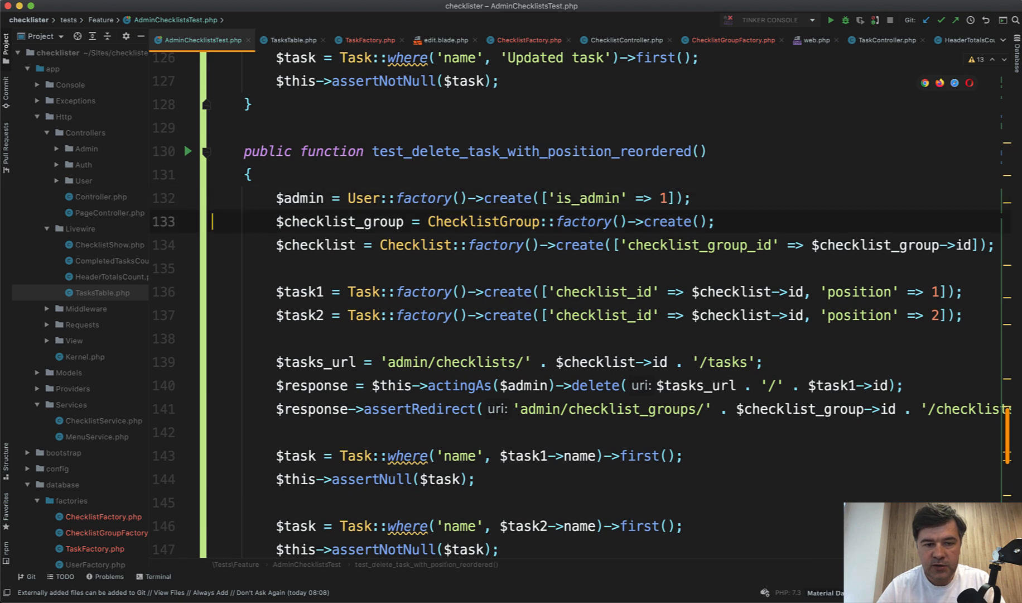
type("$this->actingAs($admin);")
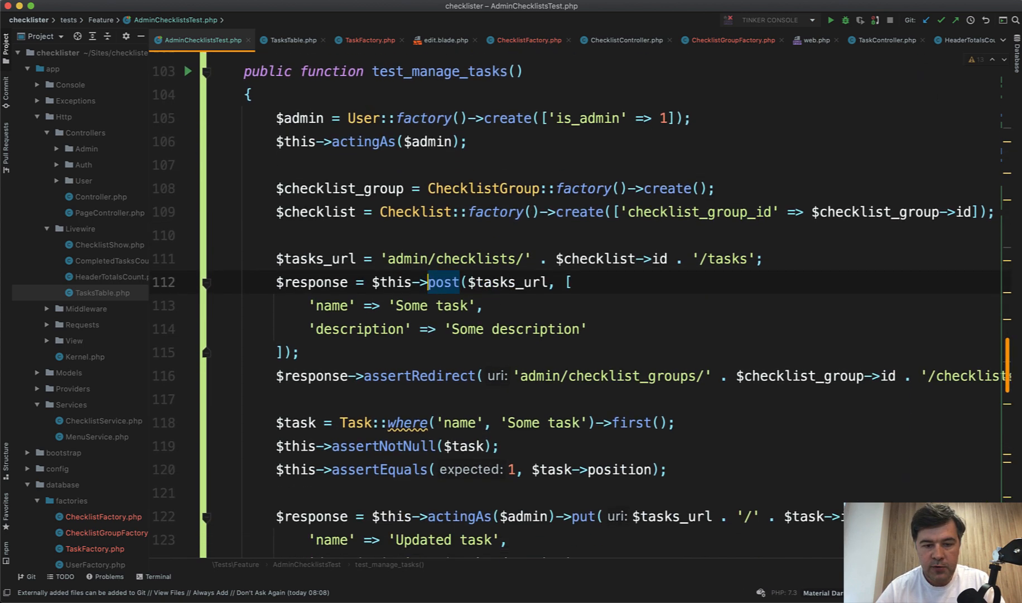
In test_manage_checklist_groups, log in once and drop actingAs from post, get, delete calls
scroll("down", 3)
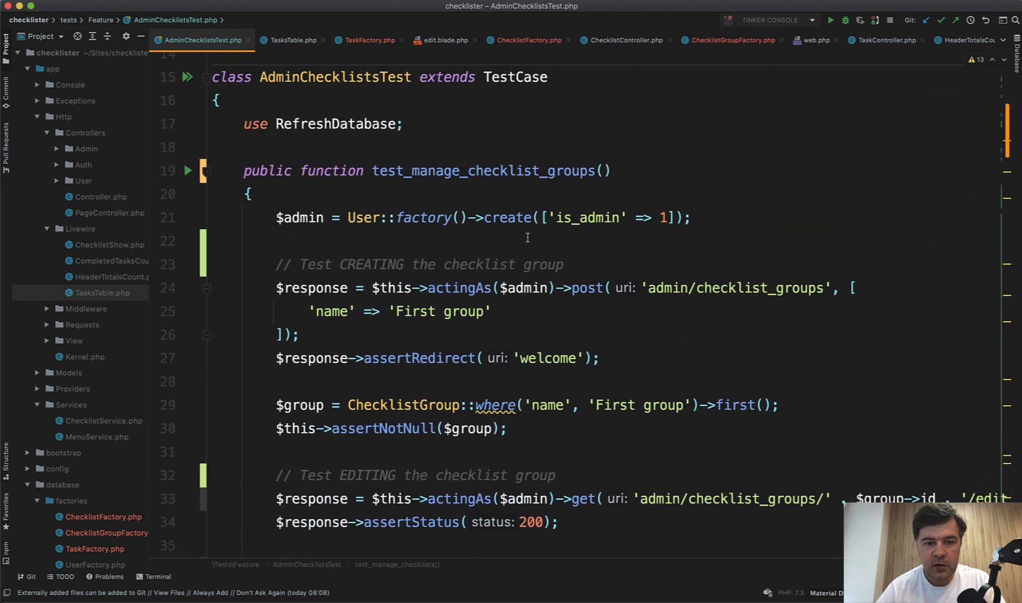
type("$this->actingAs($admin);")
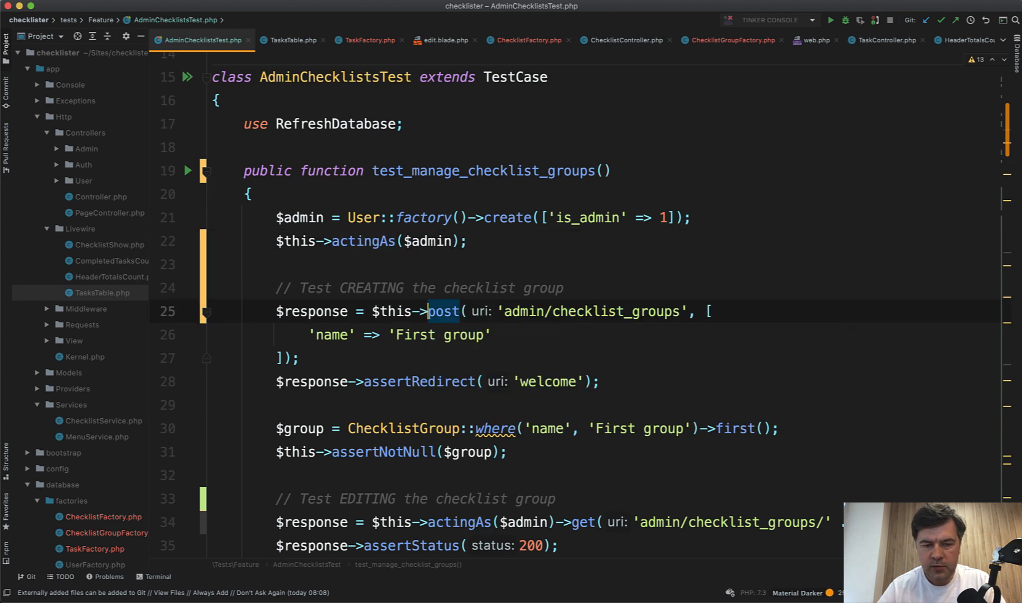
scroll("down", 3)
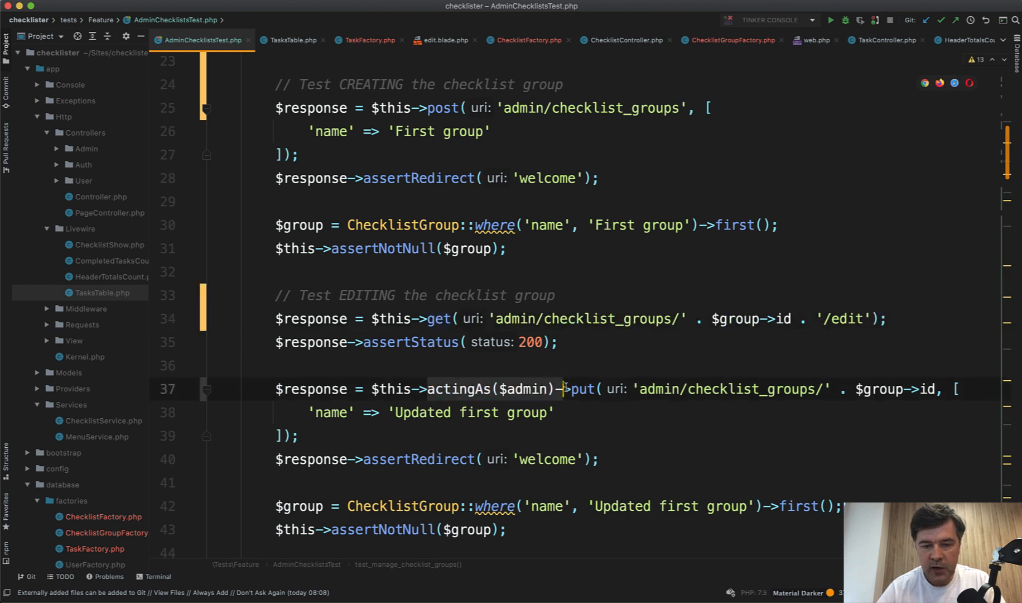
scroll("down", 3)
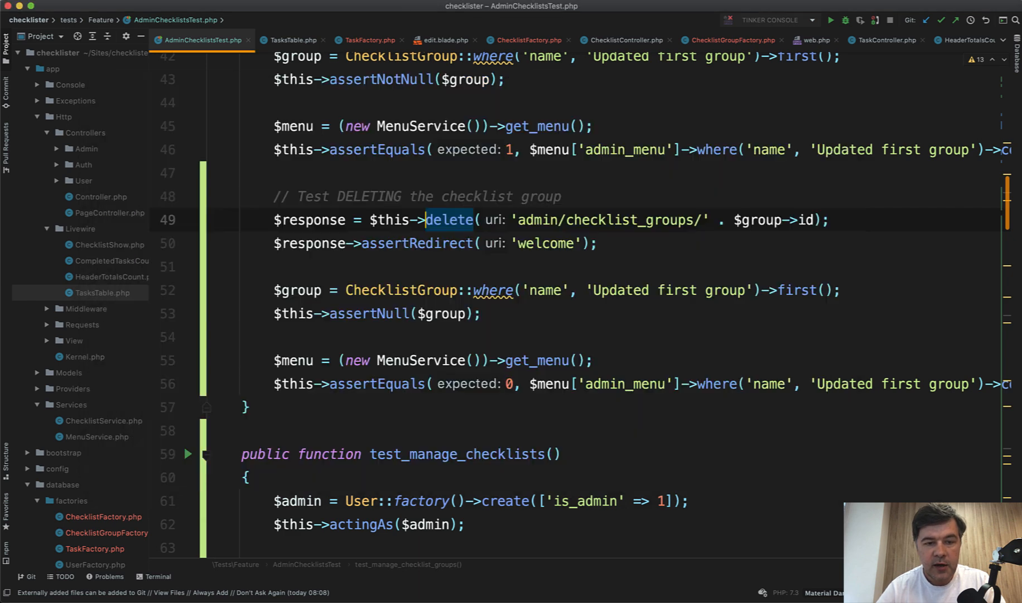
scroll("down", 3)
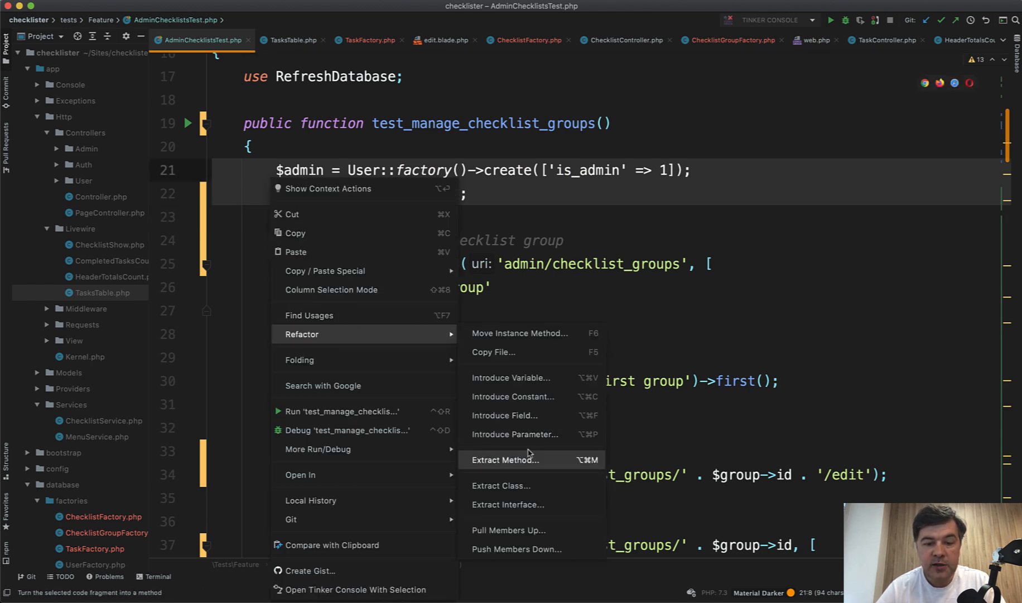
Extract the admin creation and actingAs lines into setUp(), replacing duplicate fragments
left_click(505, 459)
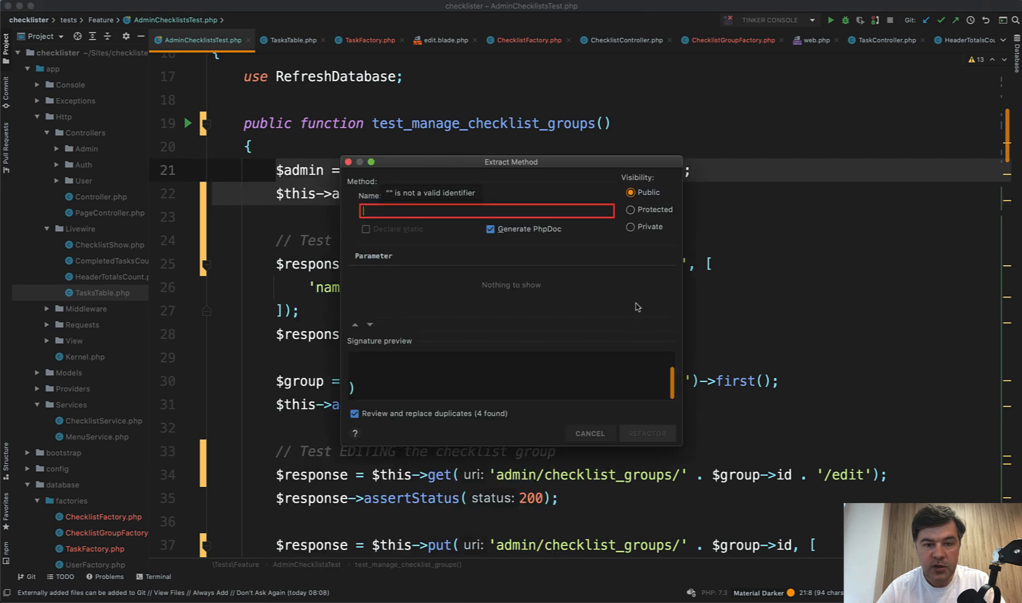
type("s")
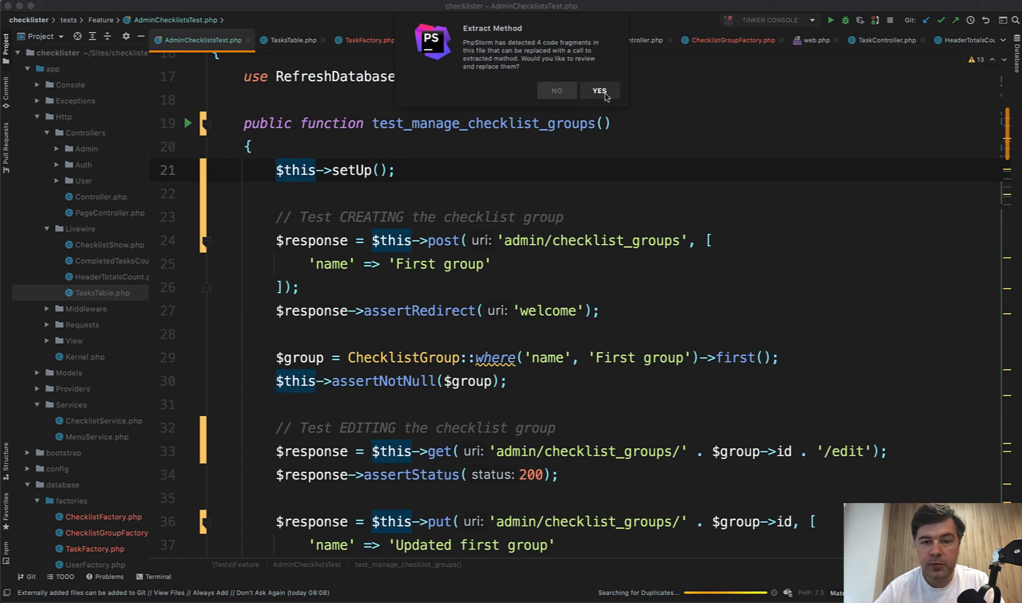
left_click(598, 89)
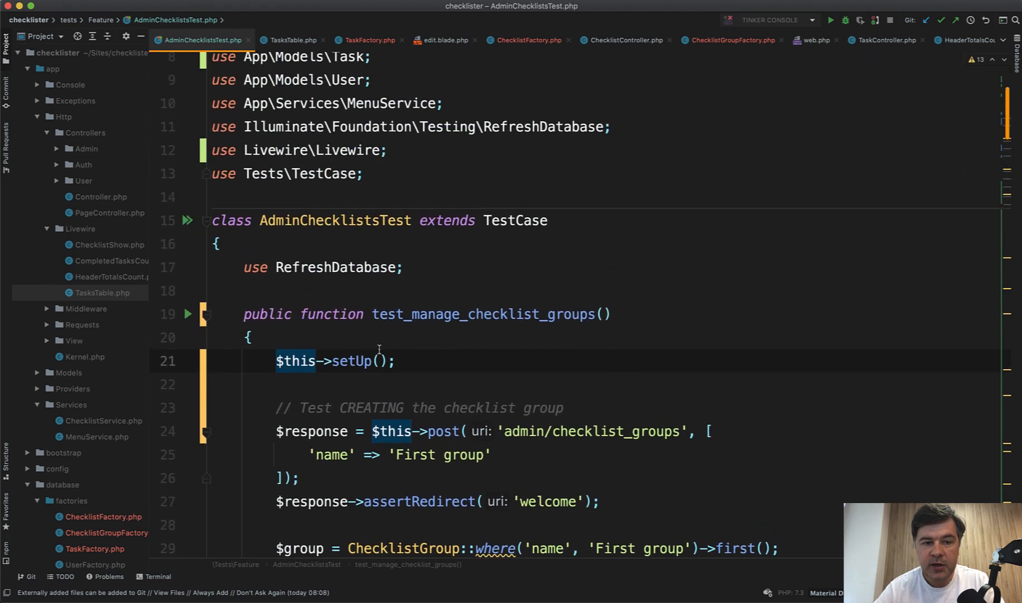
scroll("down", 3)
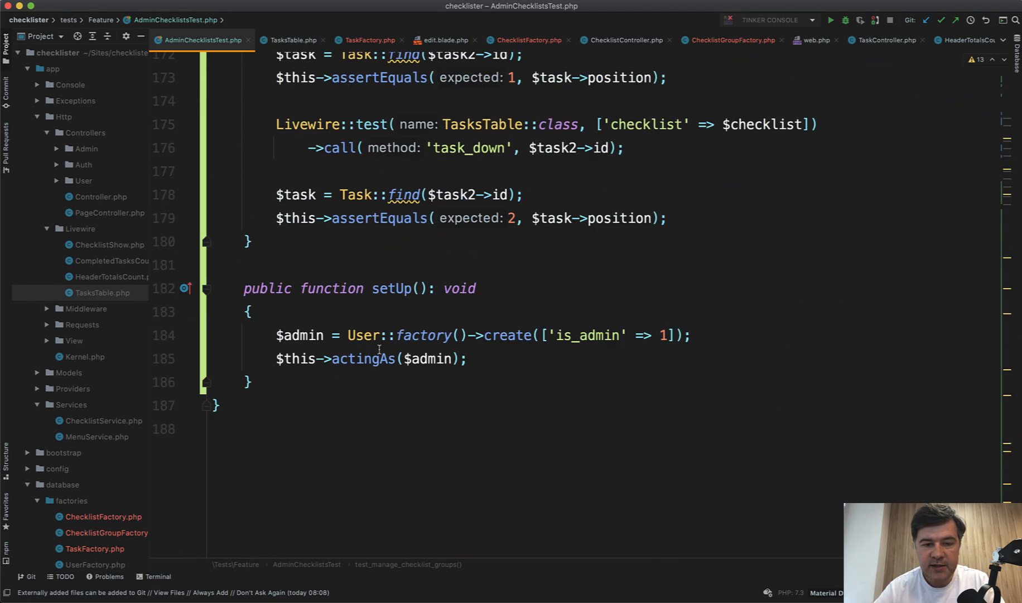
Move setUp(): void above test_manage_checklist_groups and call parent::setUp() first
scroll("down", 3)
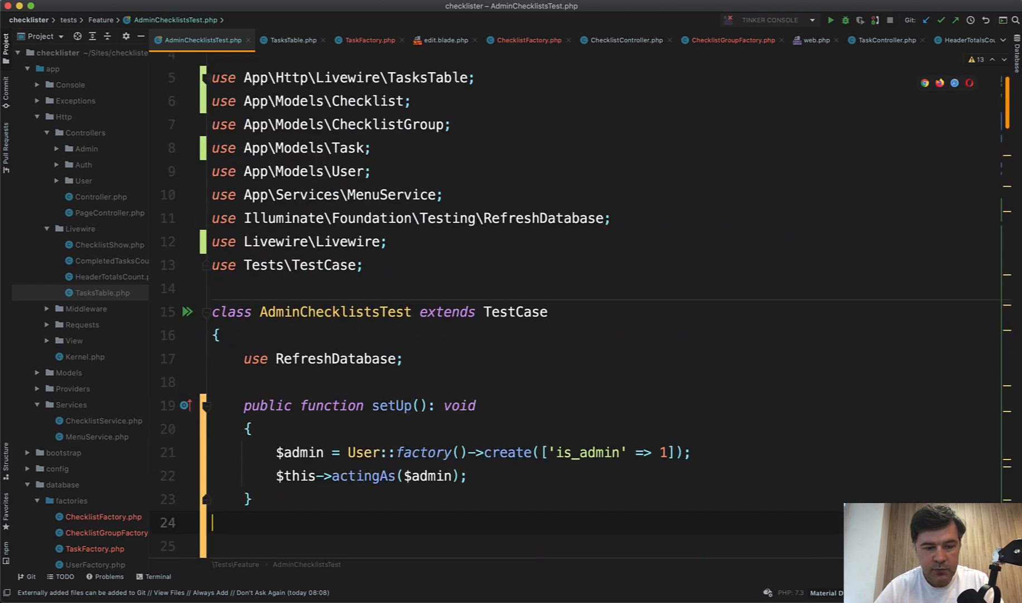
type("public function test_manage_checklist_groups()")
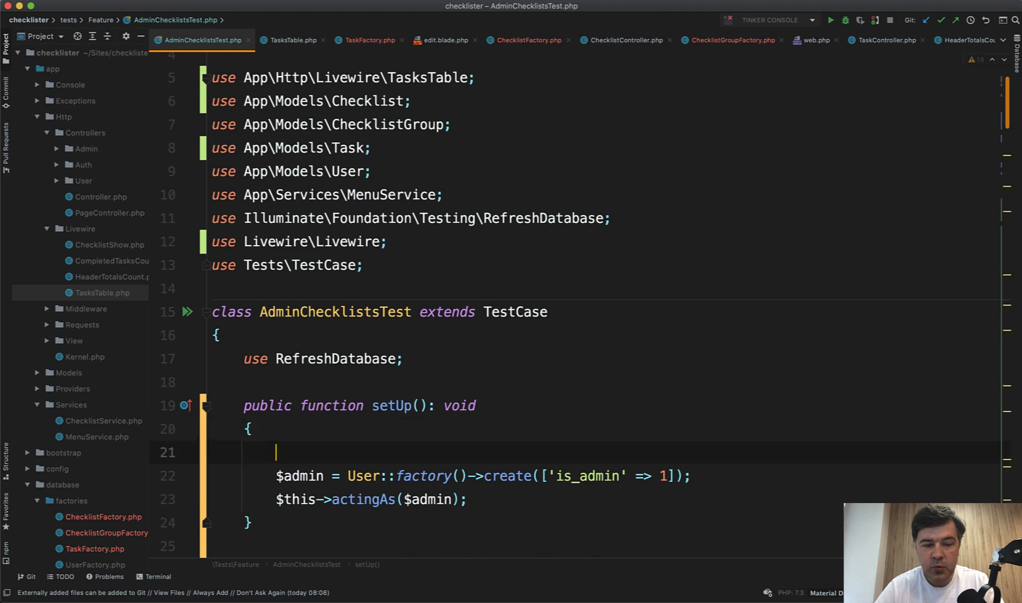
type("parent::setUp();")
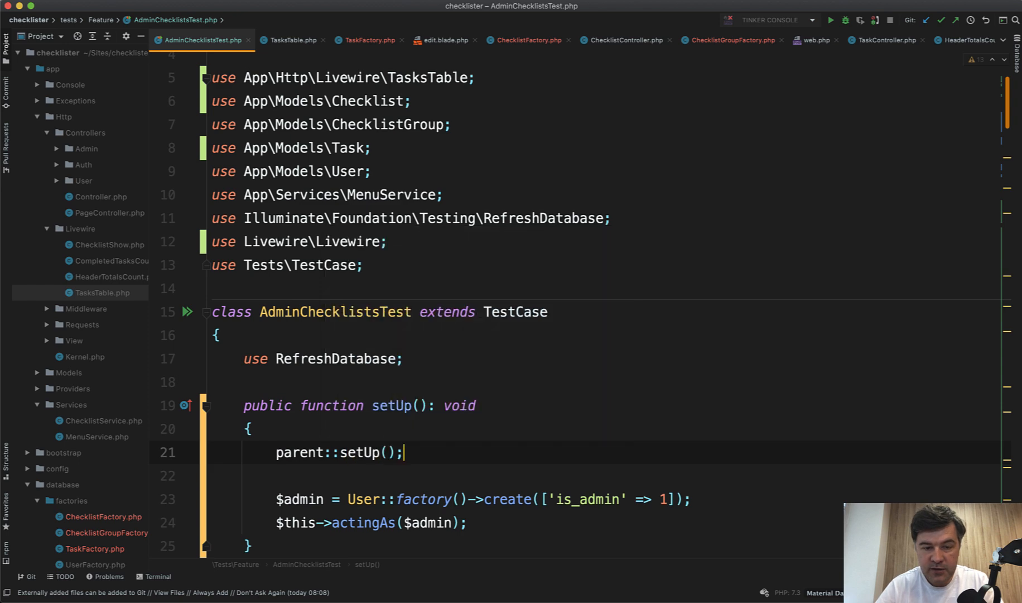
scroll("down", 3)
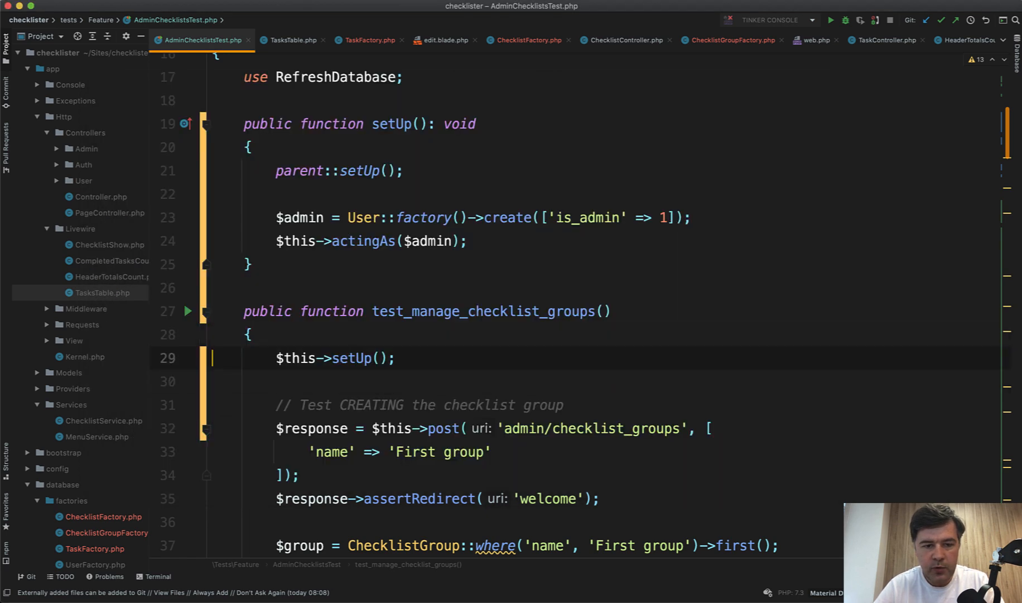
Delete the explicit $this->setUp(); calls at the start of each test method
scroll("down", 3)
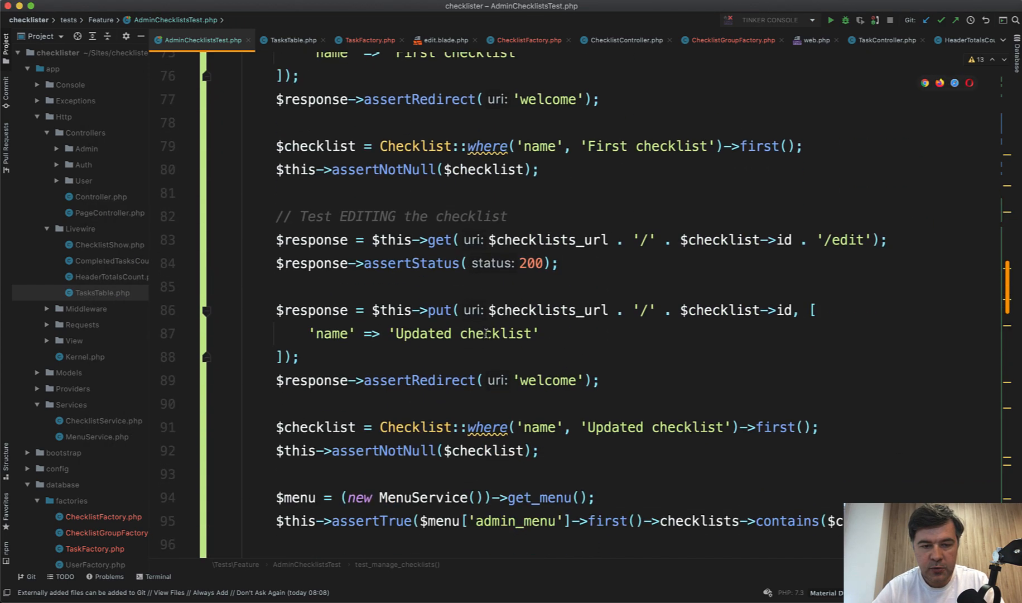
scroll("down", 3)
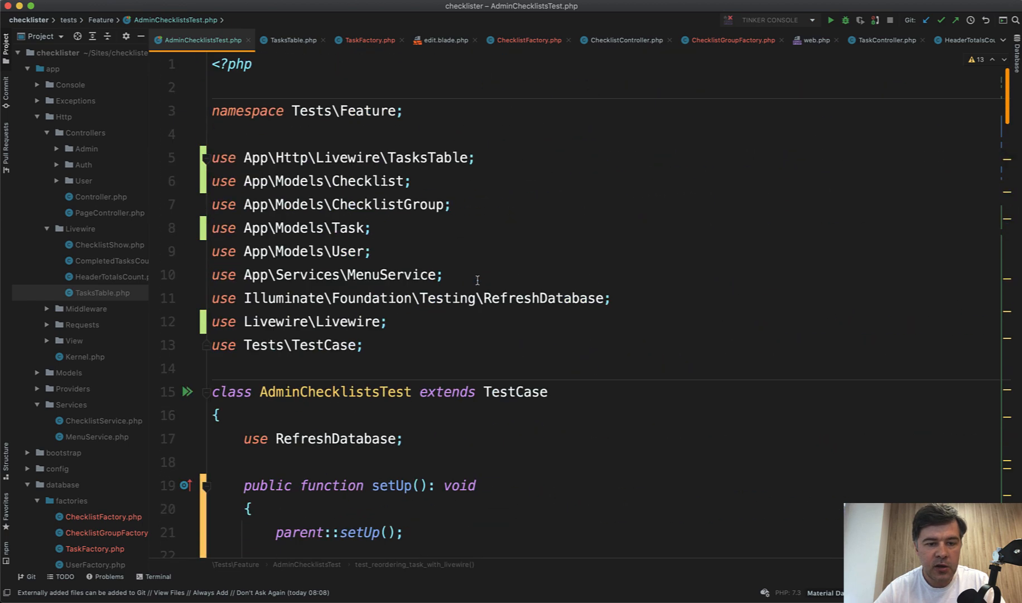
scroll("down", 3)
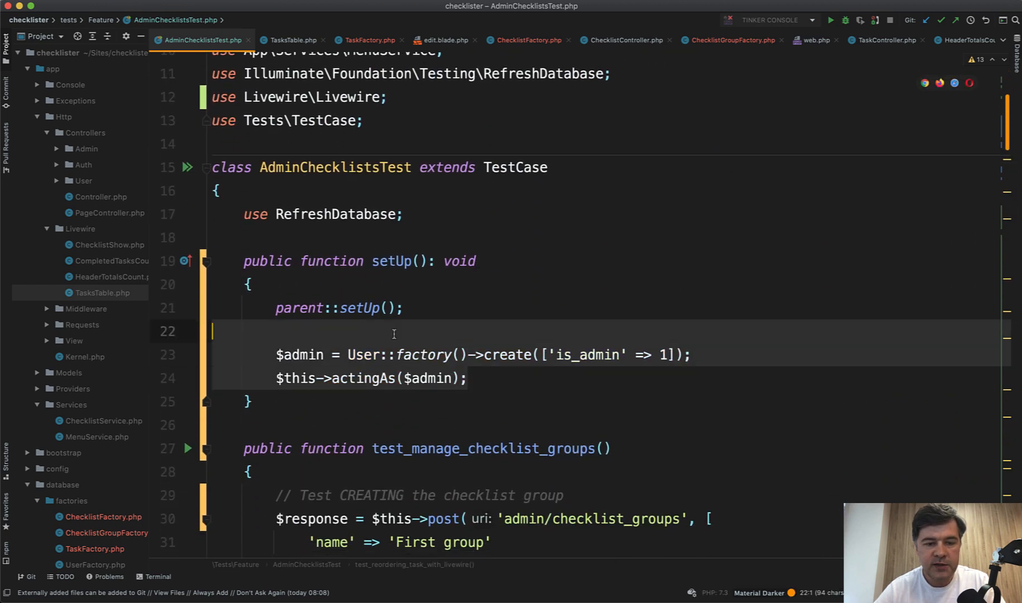